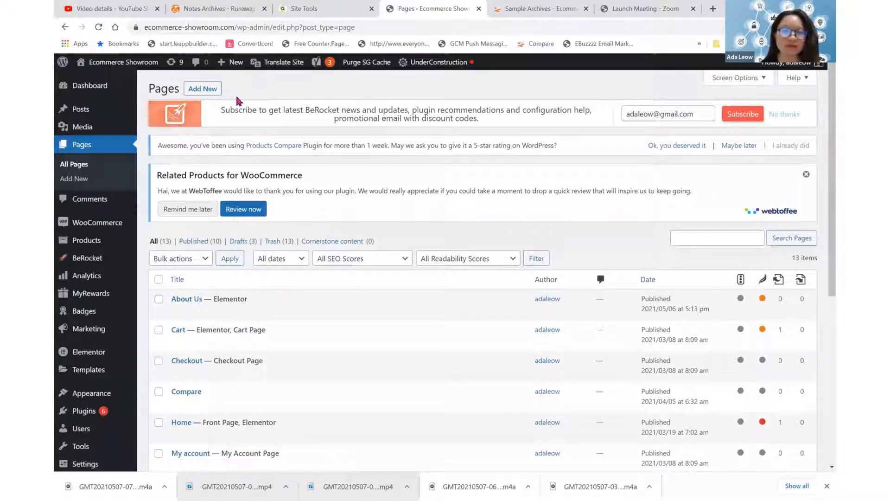
Create a page titled 'Shop All' using the Elementor Full Width template and publish it.
click(202, 89)
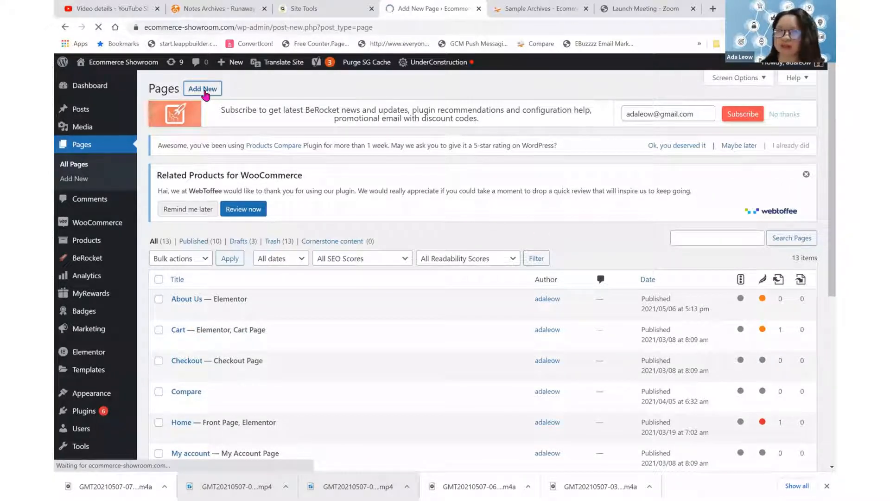
click(202, 89)
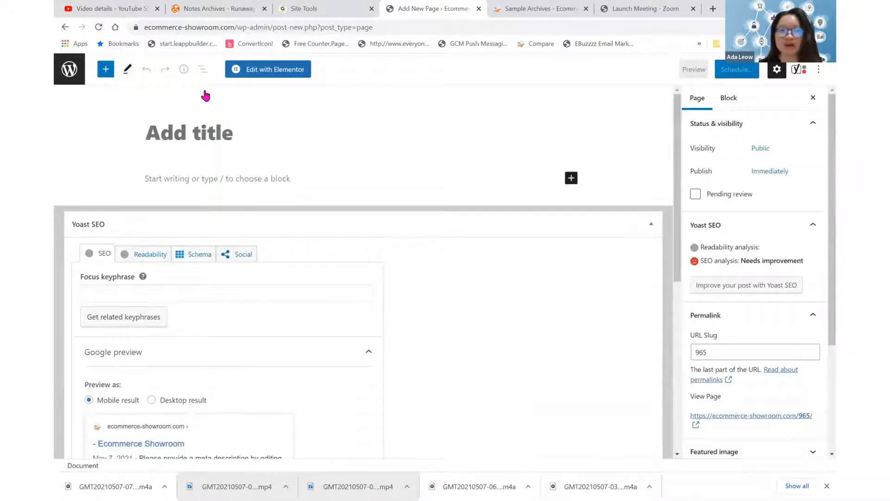
text(Shop All)
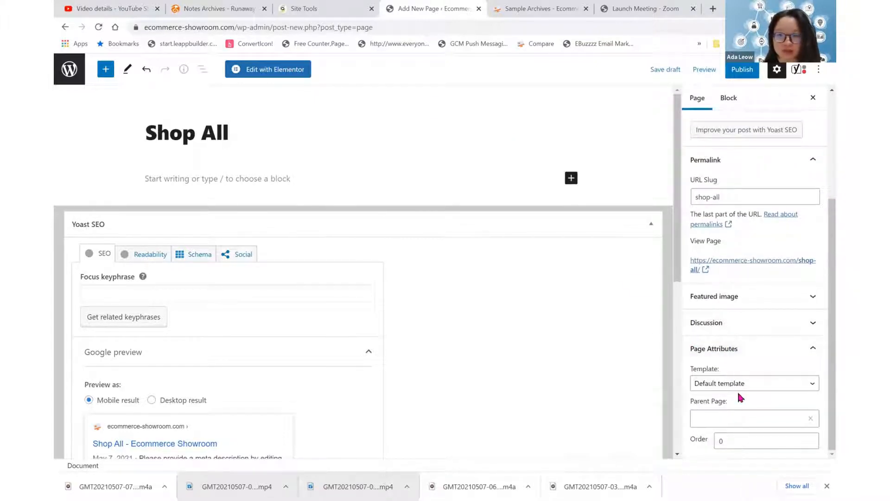
click(753, 383)
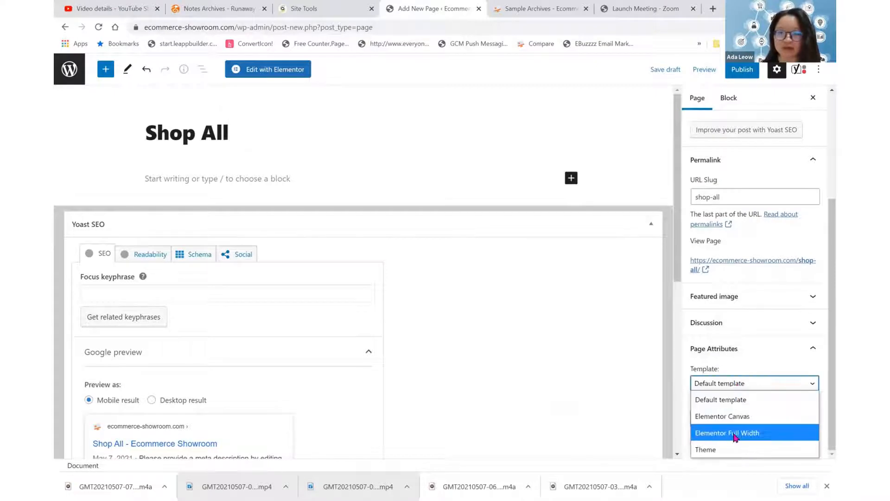
click(727, 433)
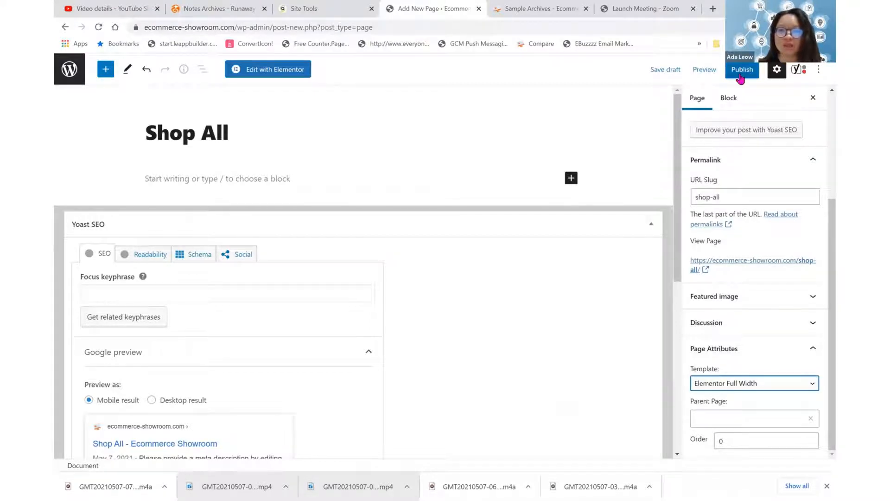
click(742, 70)
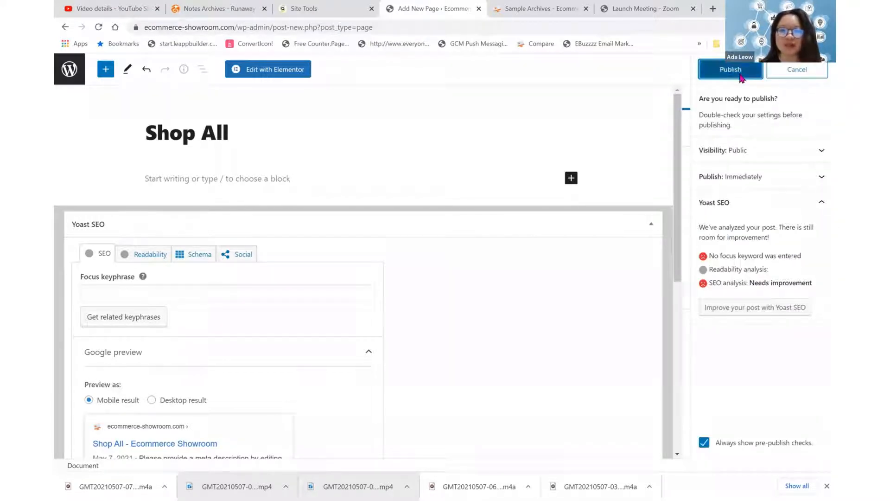
click(730, 70)
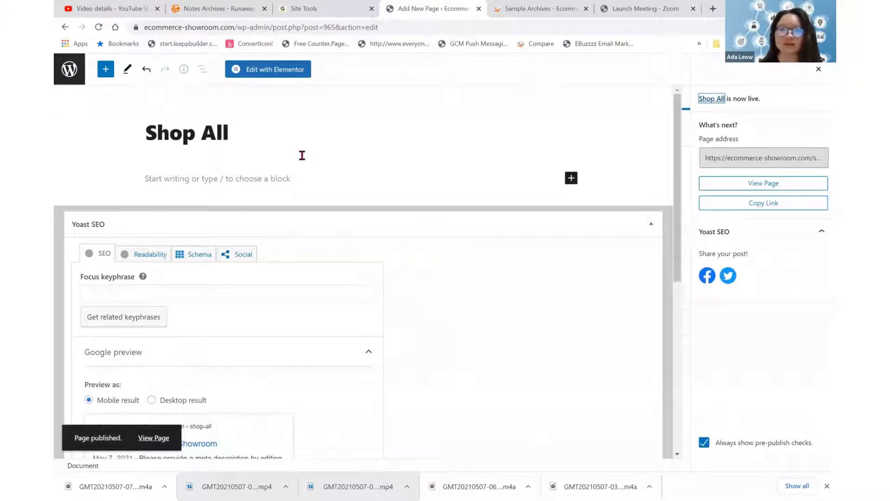
Edit the page in Elementor and add a Heading widget reading 'Bedding'.
click(268, 68)
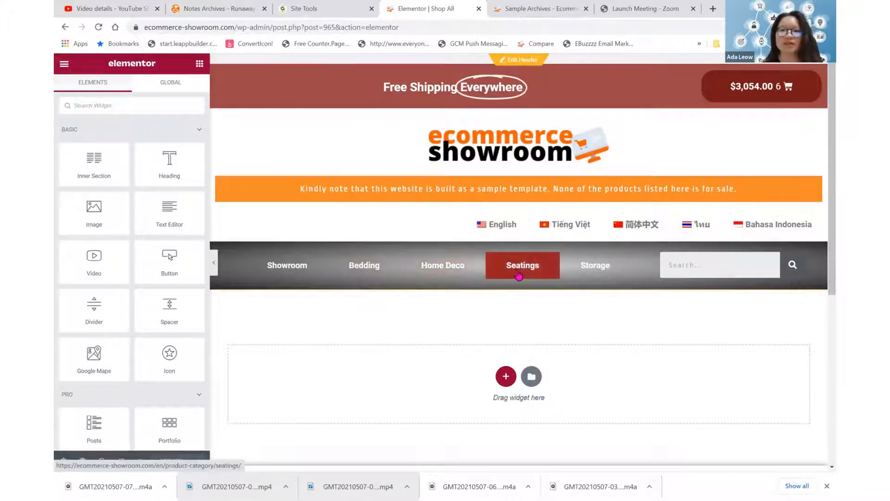
mouse_move(595, 266)
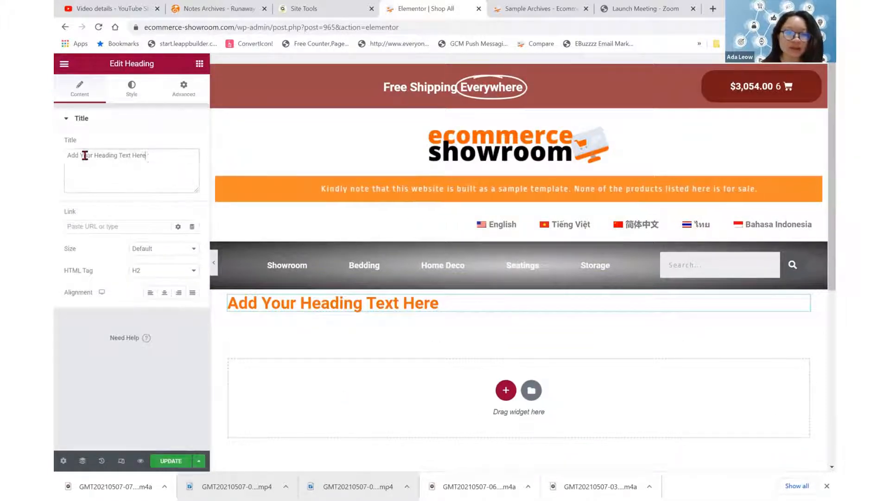
text(Bedd)
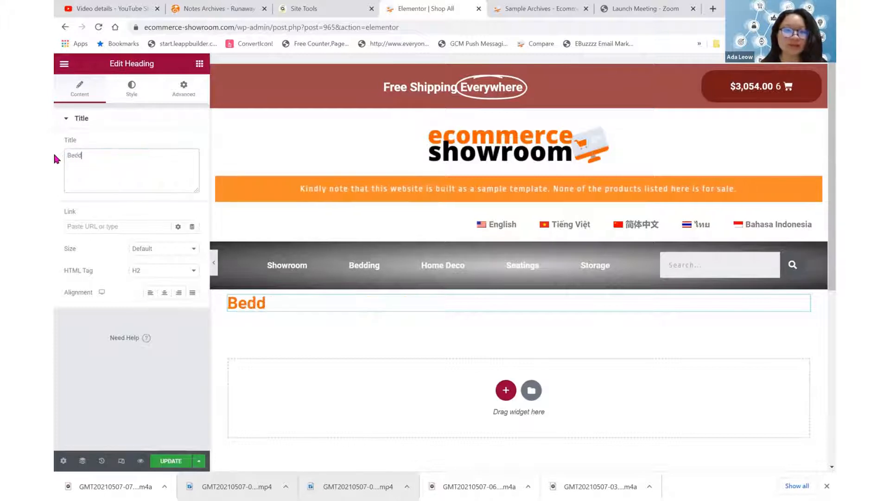
text(ing)
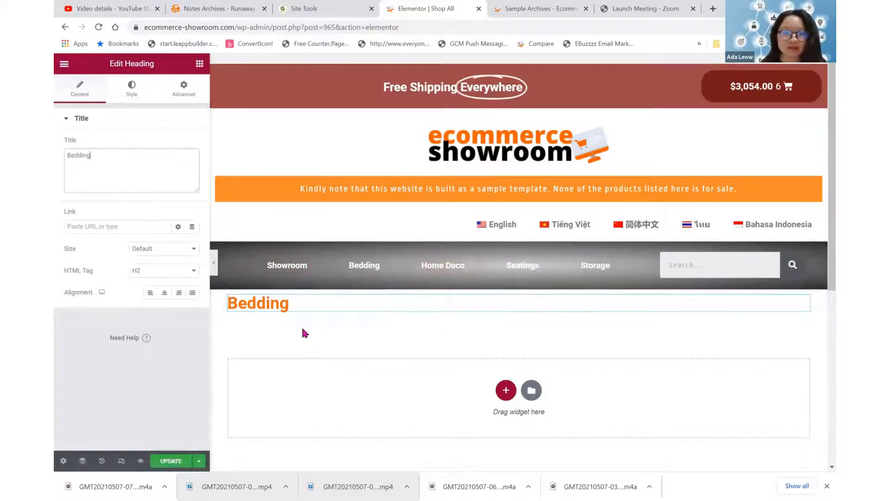
Return to the Elements panel and scroll through the available widgets.
click(198, 63)
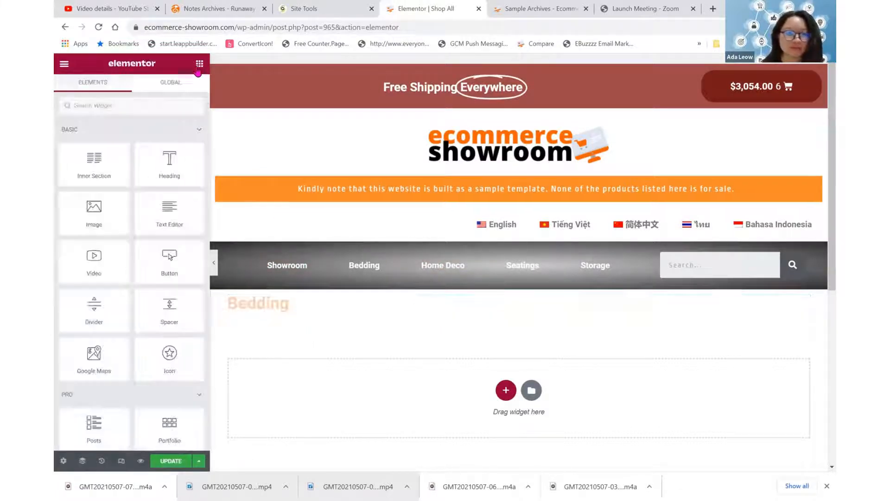
scroll(down, 3)
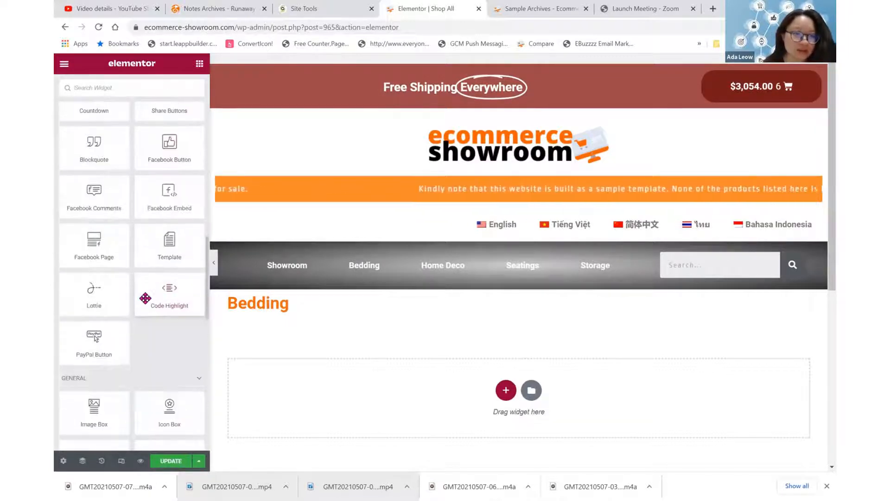
scroll(down, 3)
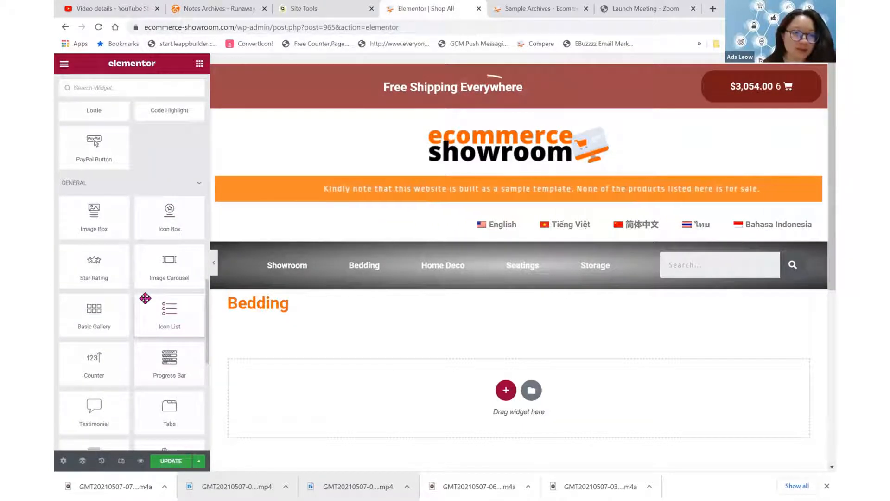
scroll(down, 3)
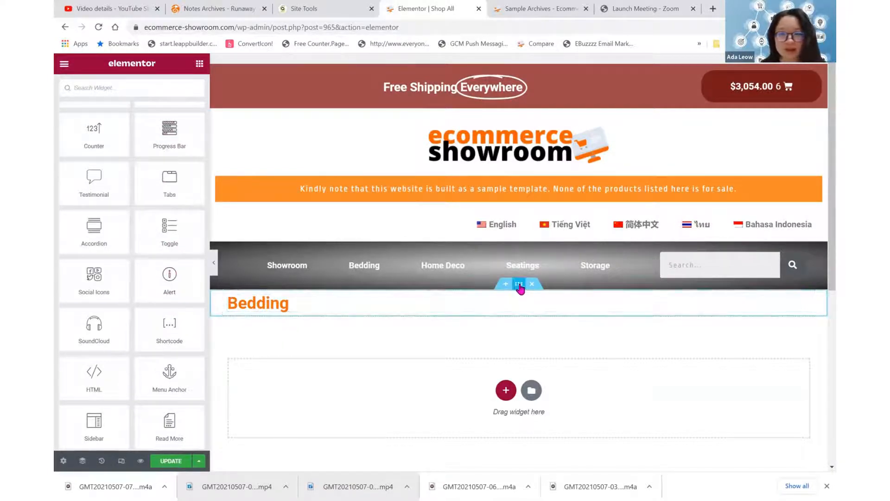
Set the Bedding section's Classic background image to the coral bedding photo 65.png.
click(517, 284)
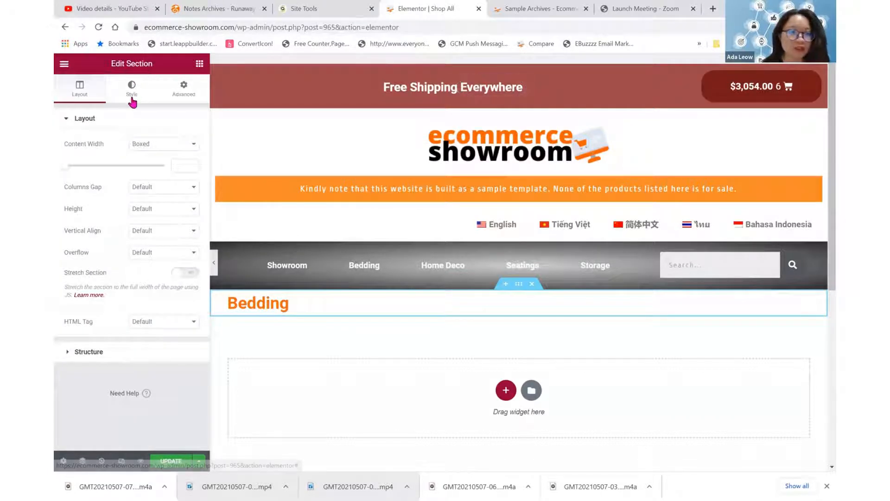
click(131, 89)
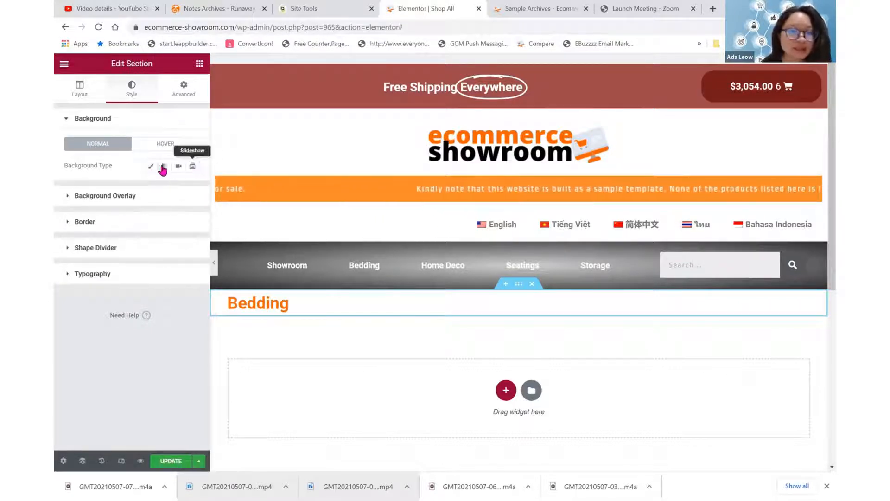
click(164, 165)
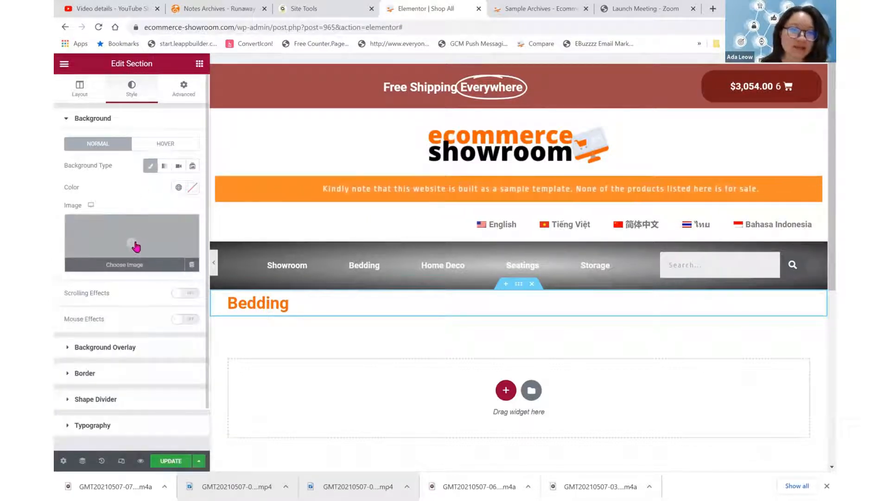
click(124, 264)
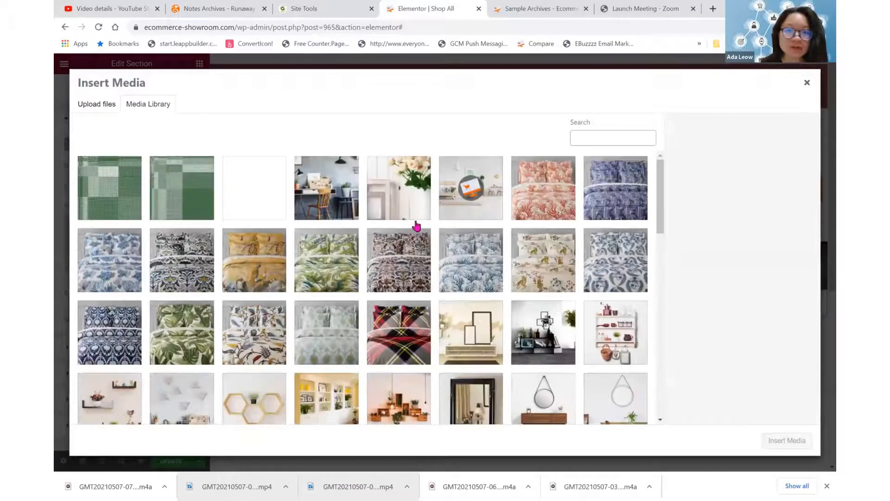
click(543, 188)
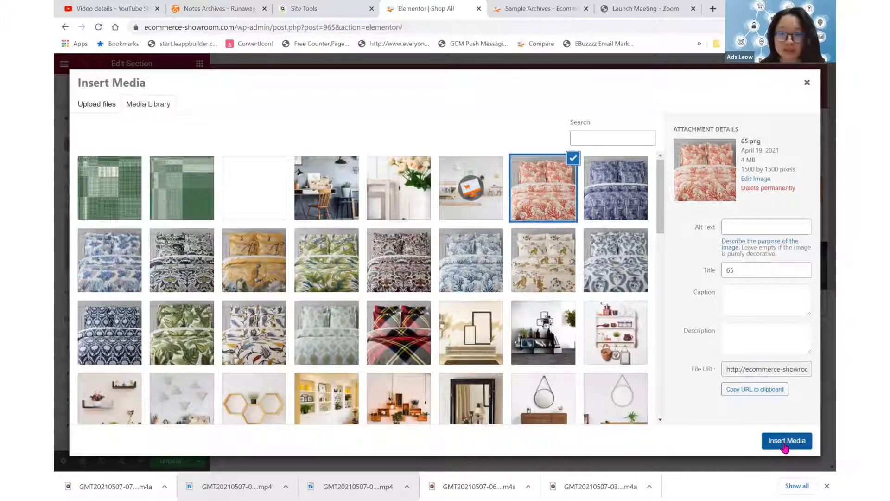
click(786, 440)
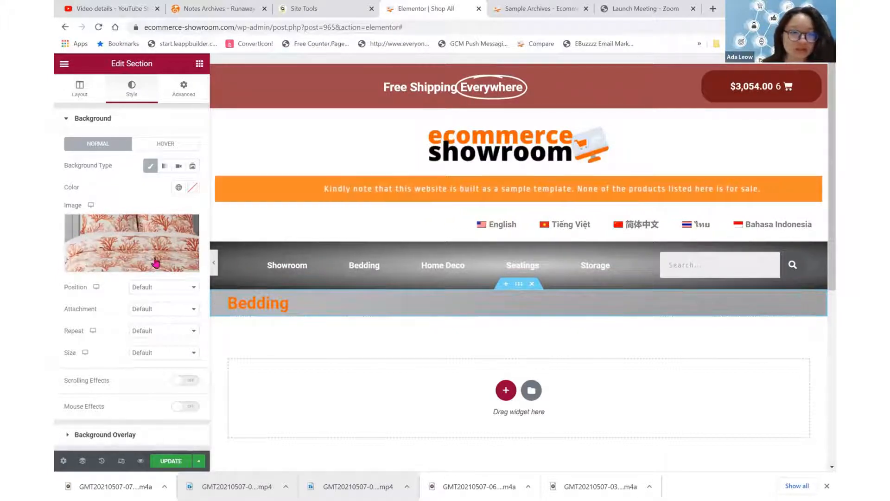
click(131, 243)
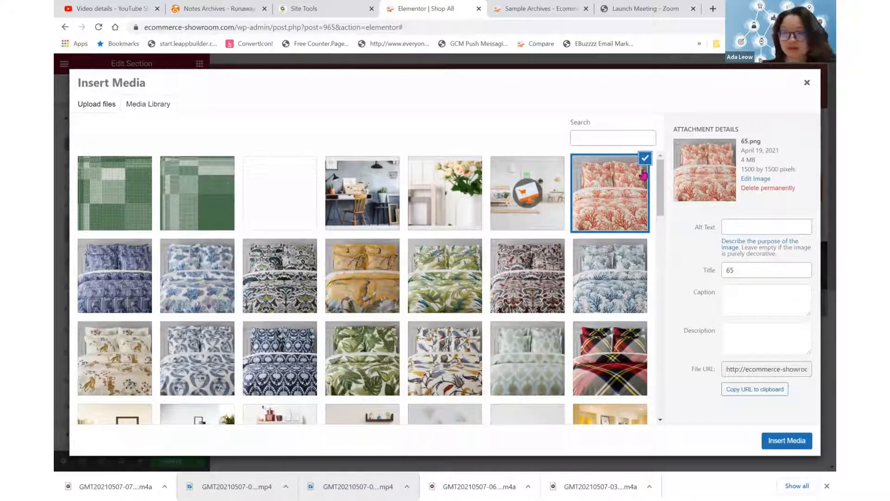
scroll(down, 3)
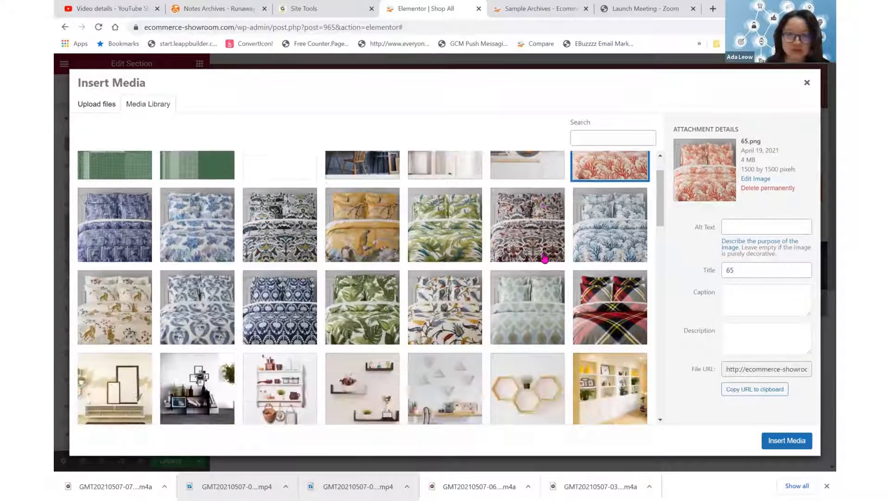
scroll(down, 3)
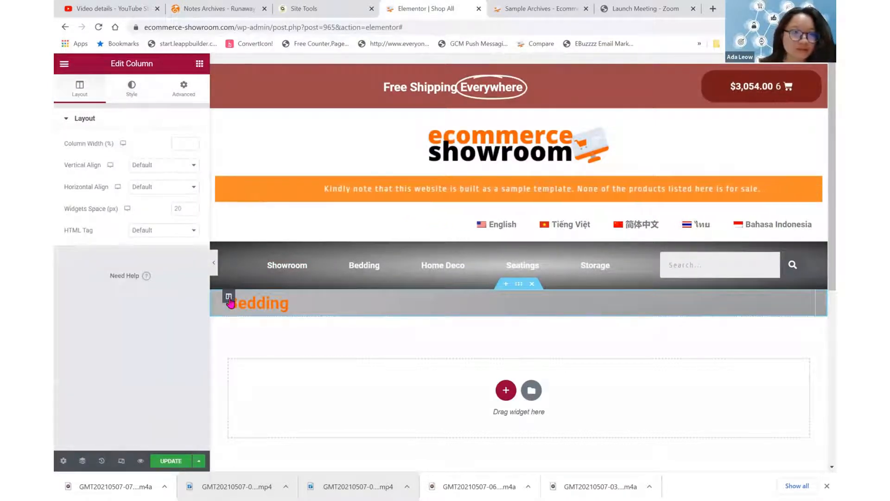
Give the Bedding column a linked margin of 69 on every side in Advanced settings.
click(183, 88)
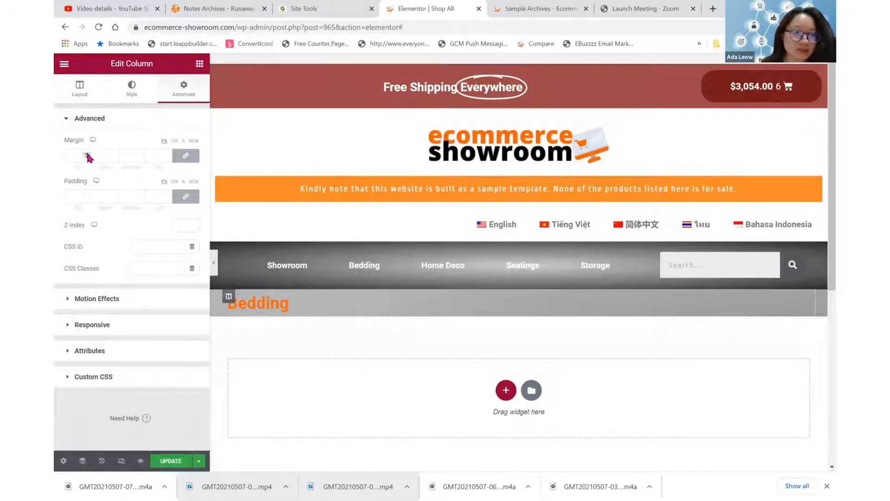
text(28)
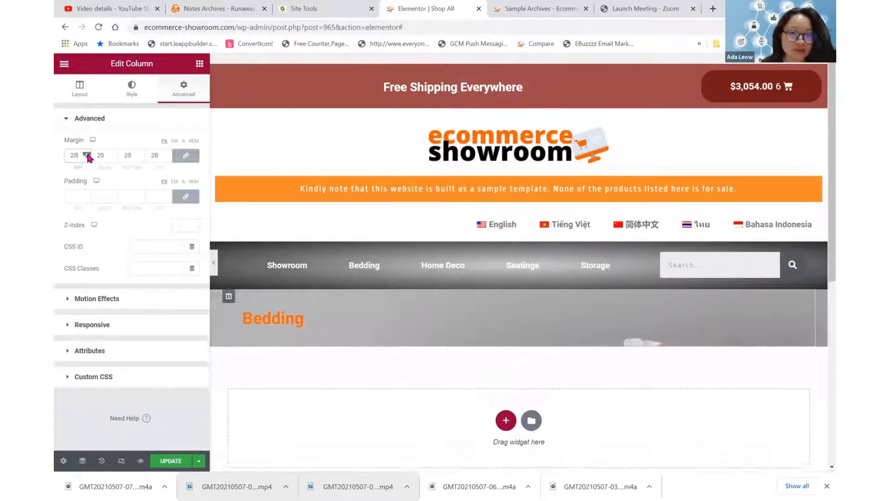
text(69)
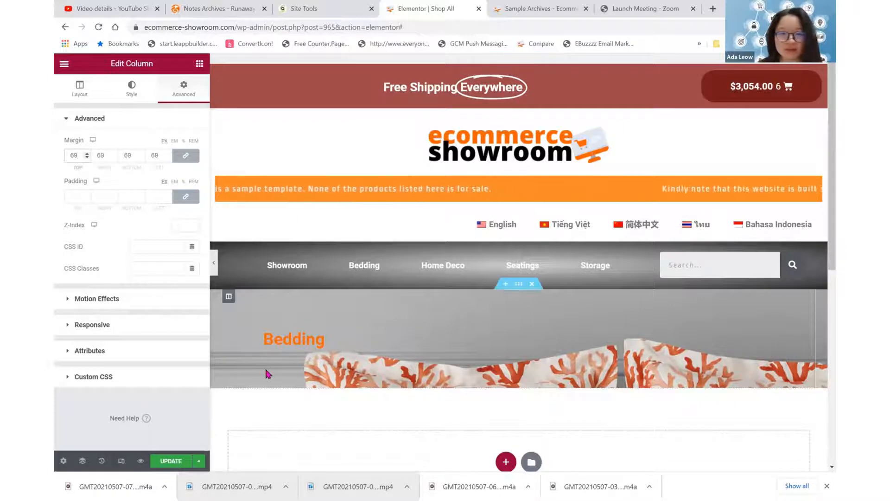
click(294, 340)
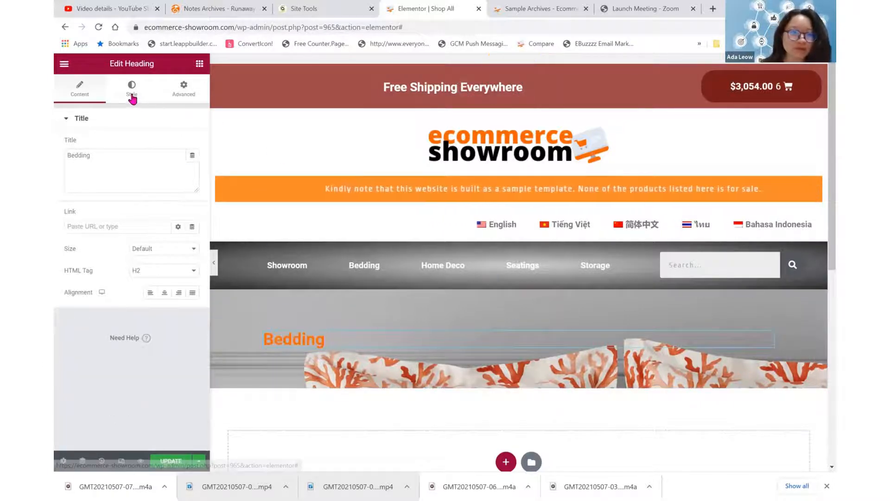
Enlarge the Bedding heading's font size via its Typography settings.
click(131, 88)
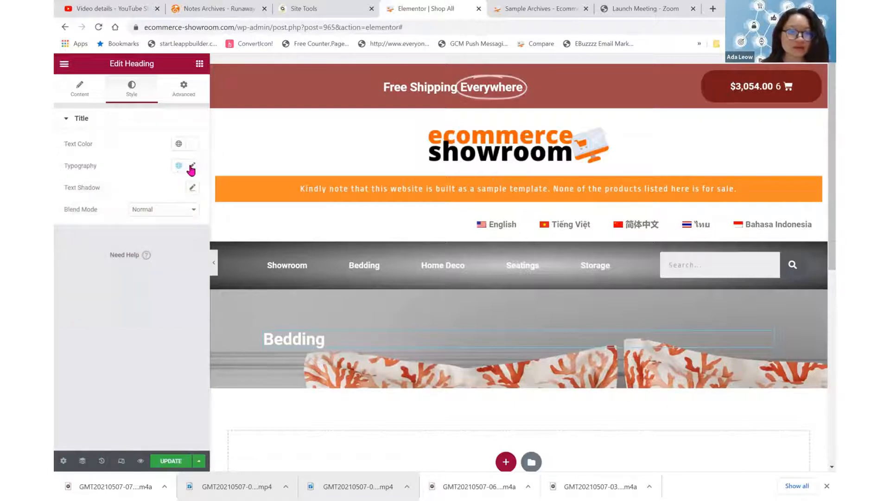
click(193, 165)
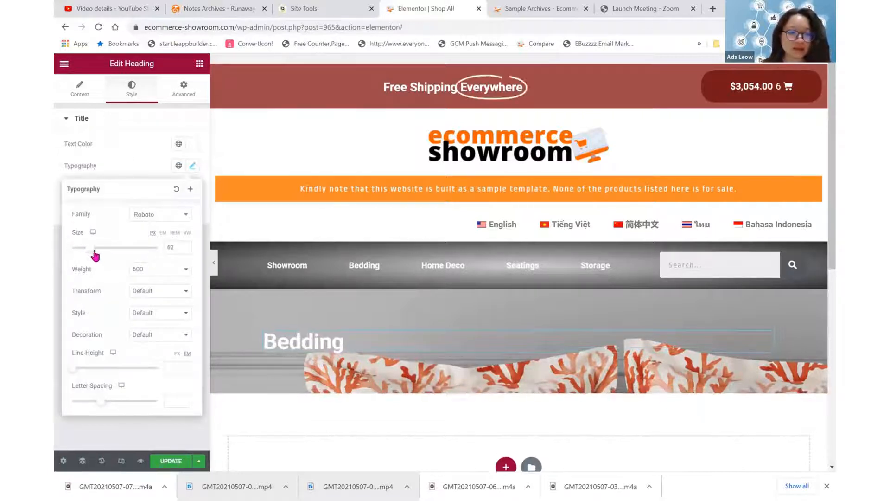
drag(82, 246, 98, 247)
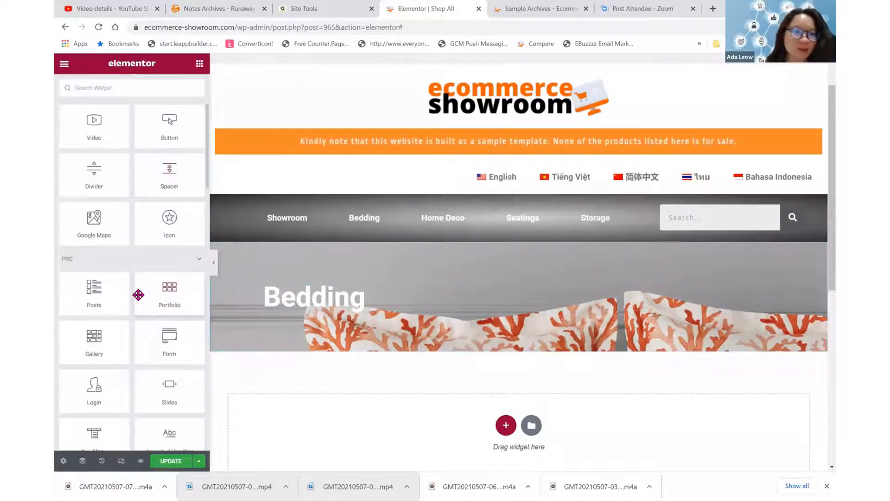
Add a WooCommerce Products widget below the Bedding banner.
scroll(down, 3)
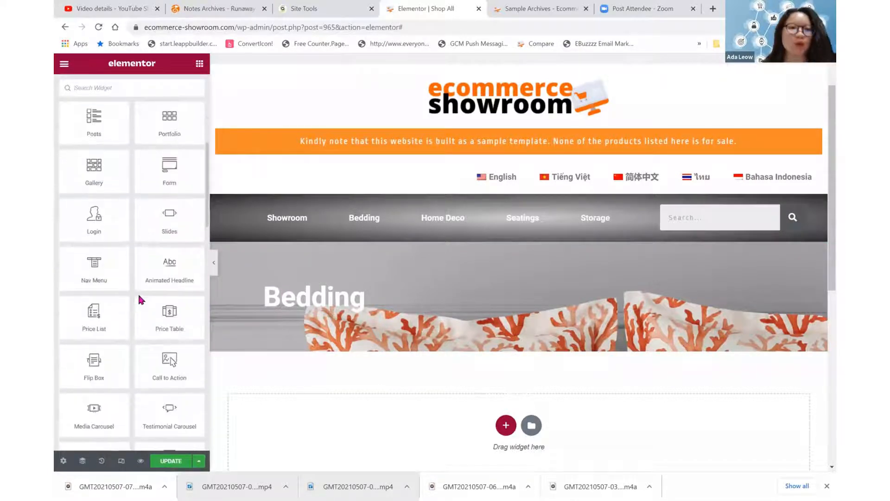
scroll(down, 3)
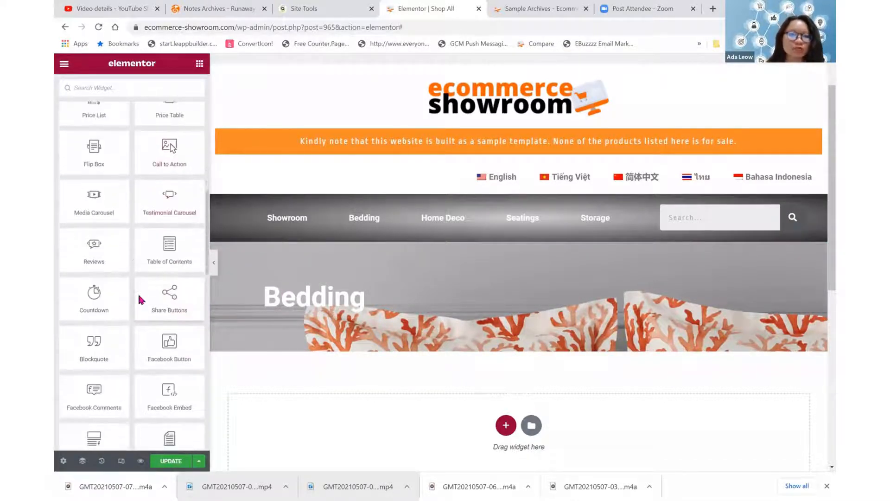
scroll(down, 3)
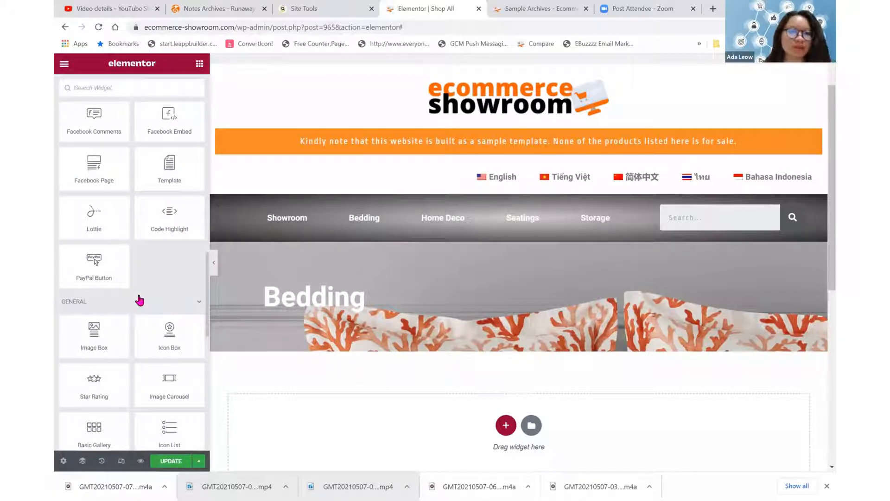
scroll(down, 3)
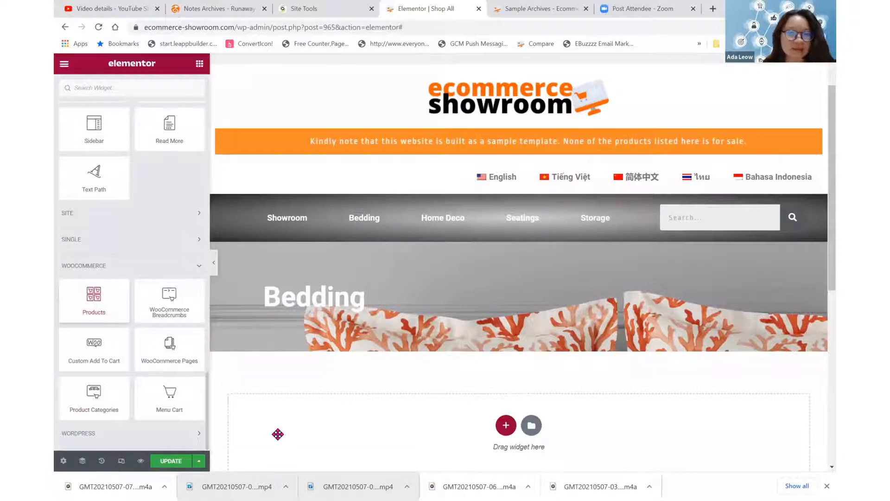
click(94, 301)
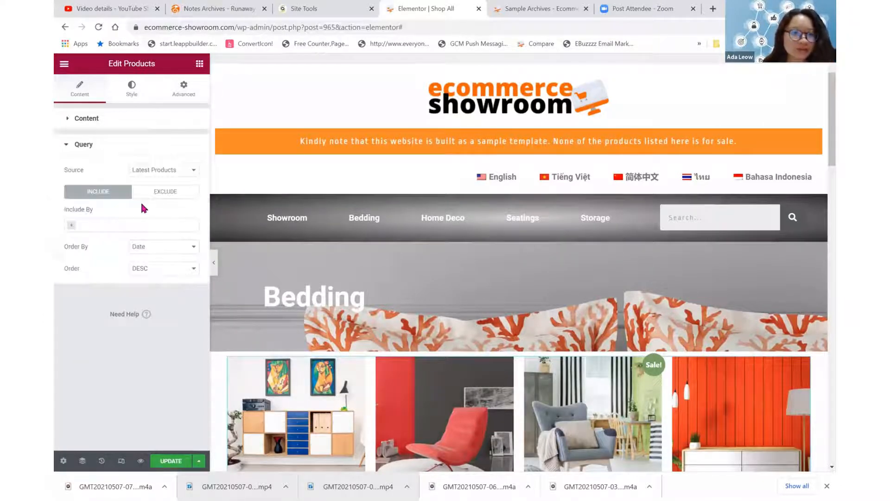
Filter the grid's query by Term to the Bedding product category.
click(131, 224)
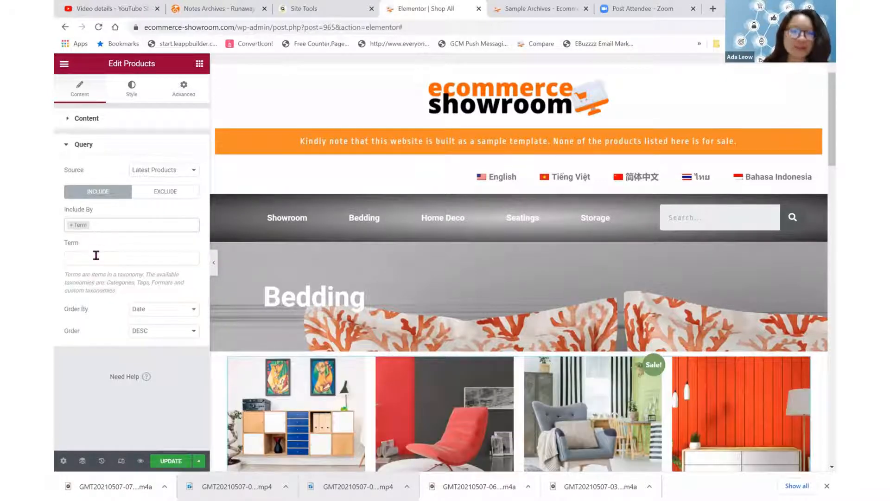
click(132, 258)
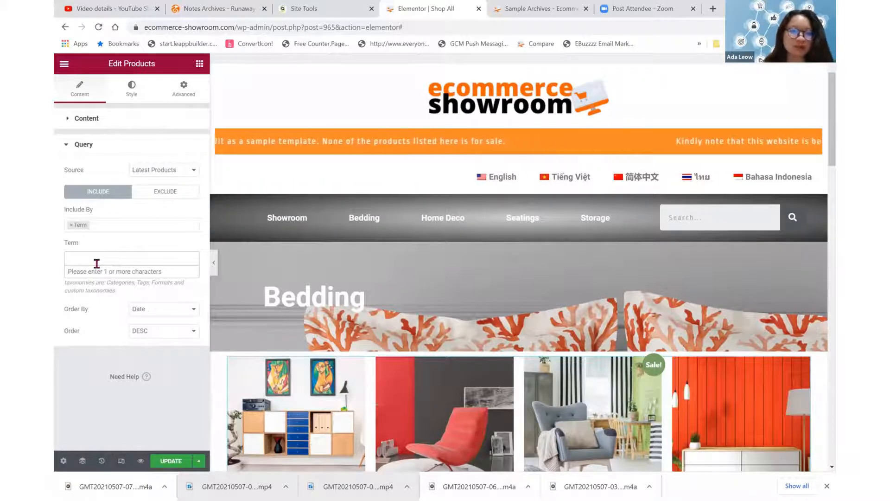
text(bedding)
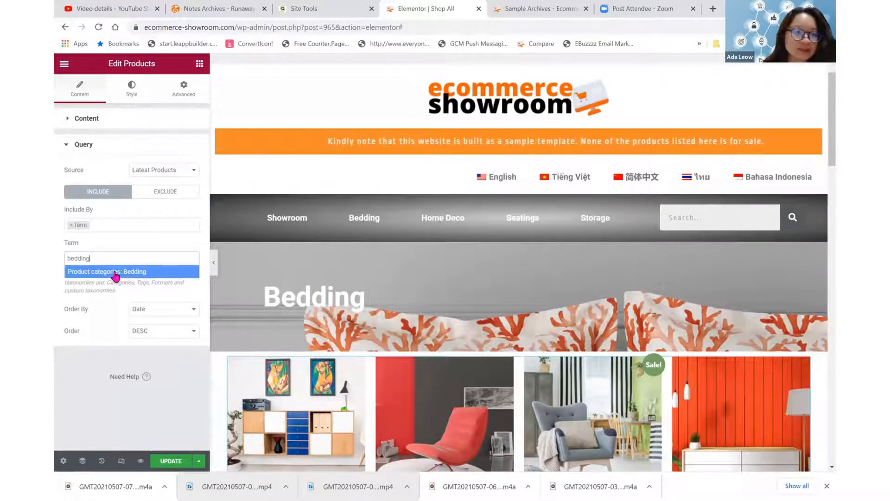
click(131, 271)
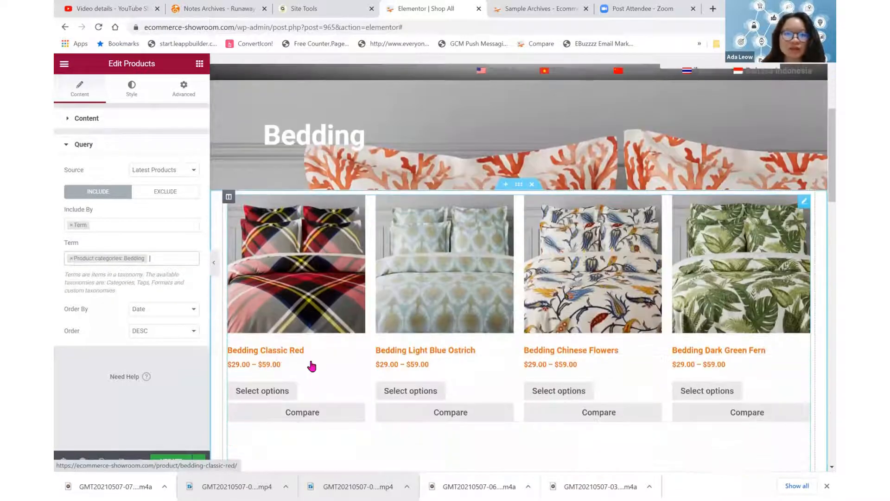
scroll(down, 3)
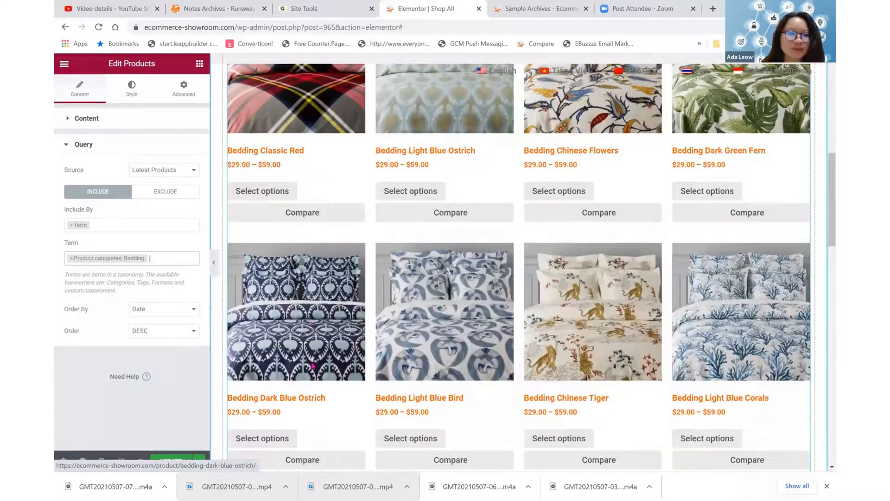
scroll(down, 3)
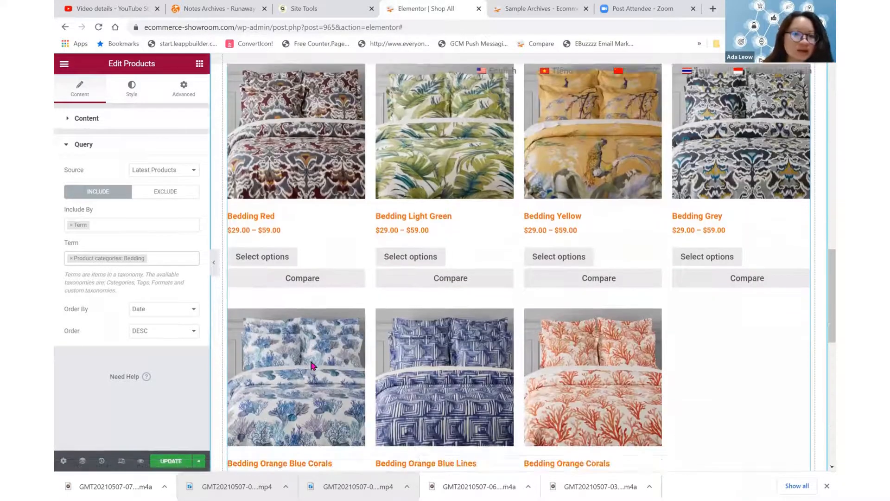
scroll(down, 3)
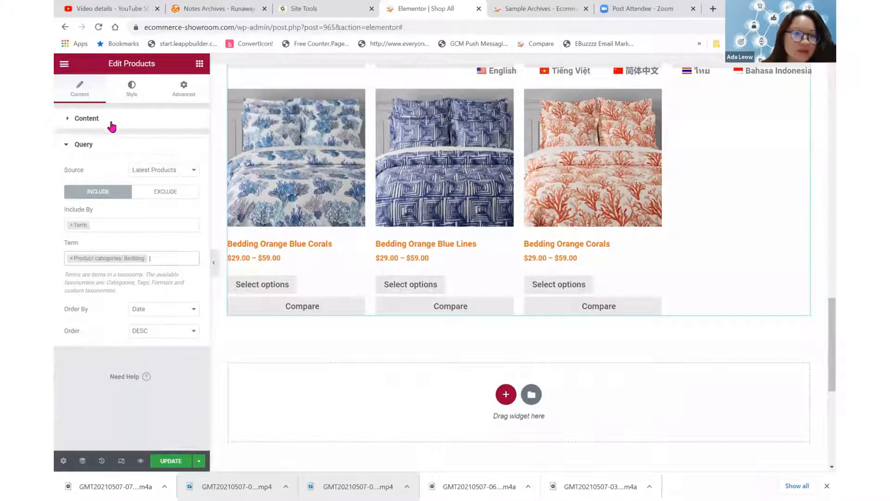
Set the Products grid to 1 row and switch Pagination on.
click(86, 118)
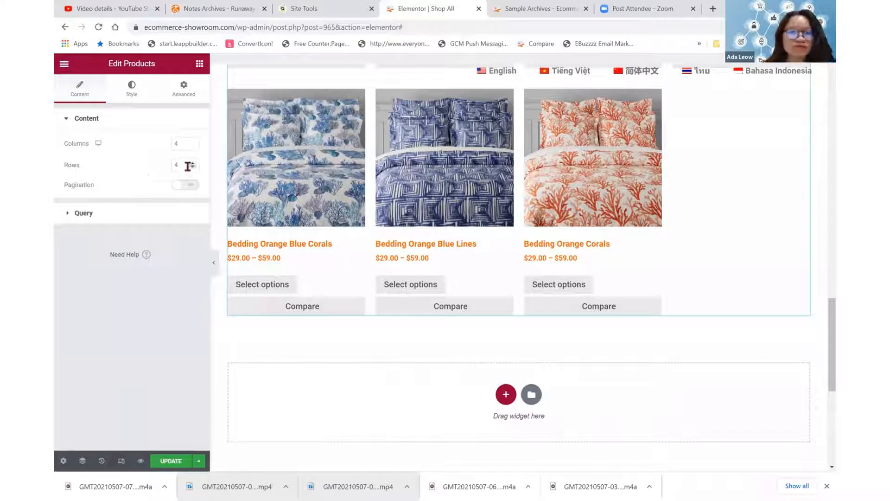
click(193, 168)
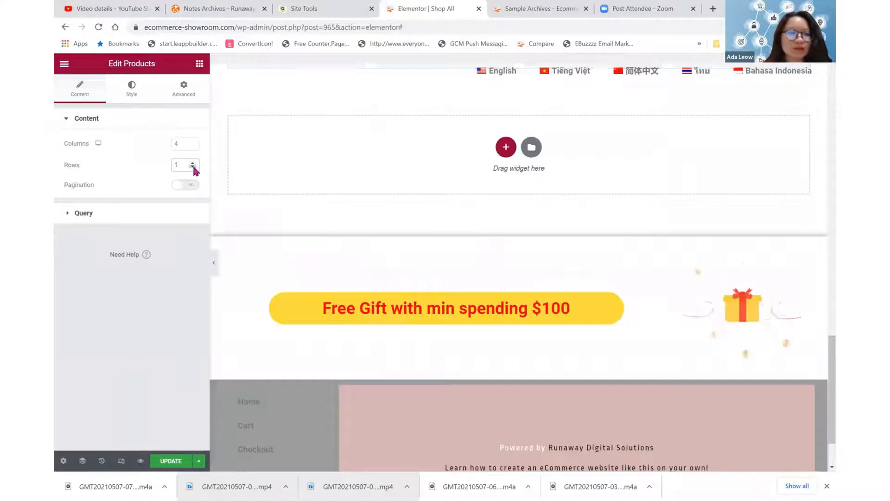
click(185, 184)
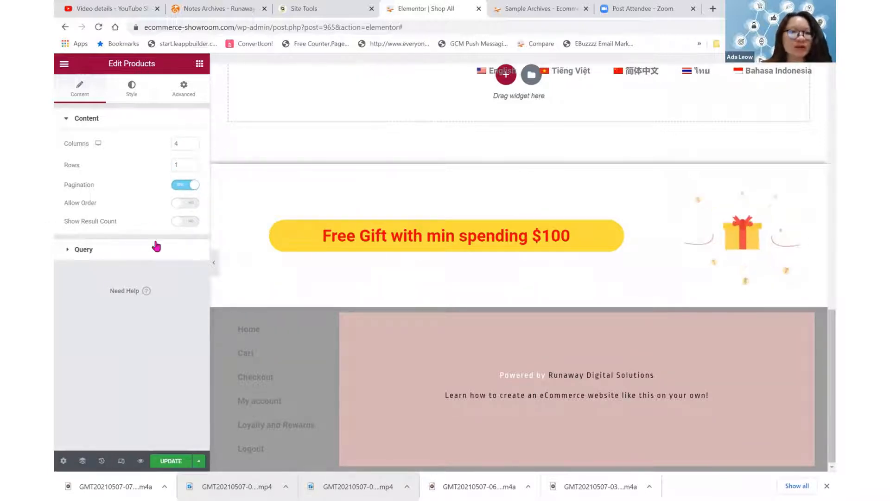
scroll(down, 3)
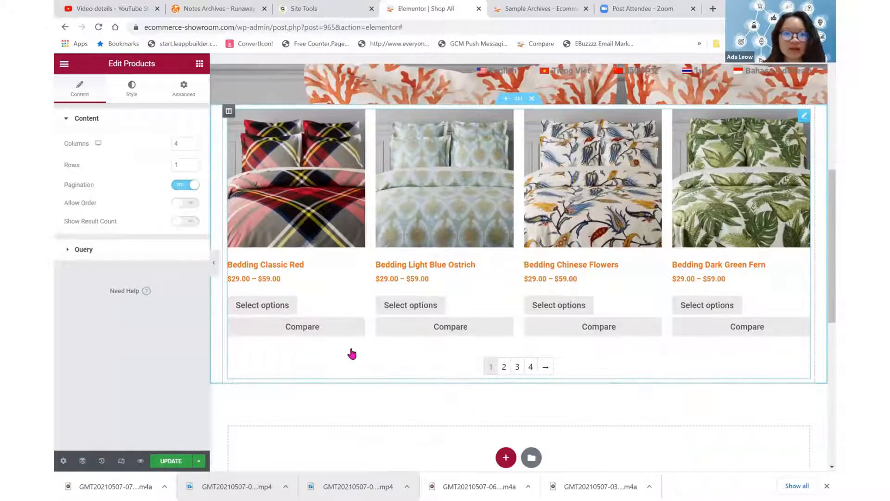
scroll(down, 3)
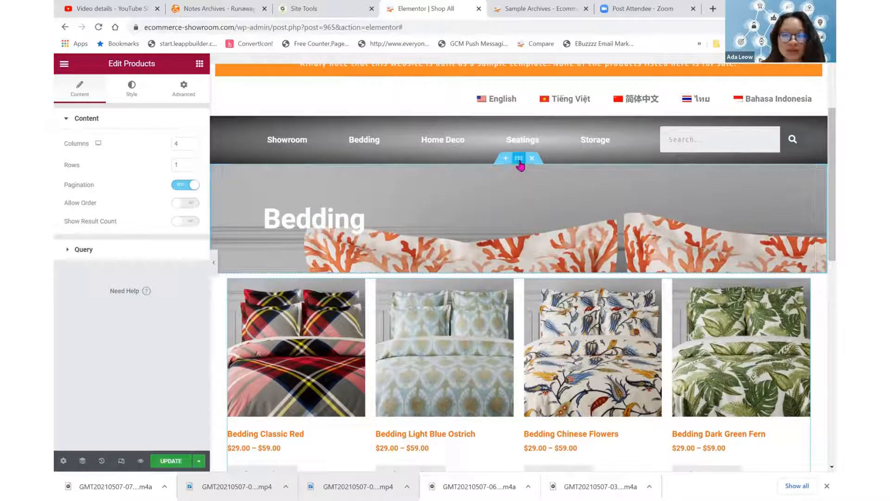
Duplicate the Bedding banner section so a copy sits below the products grid.
click(518, 158)
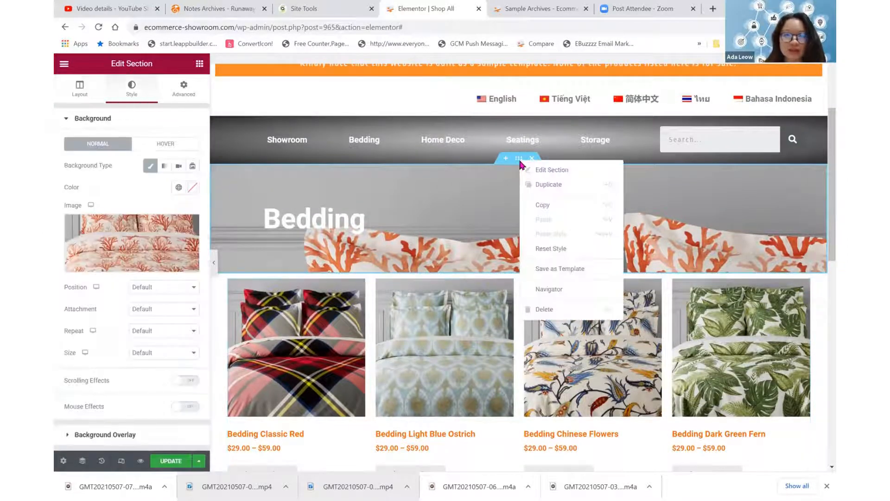
click(79, 89)
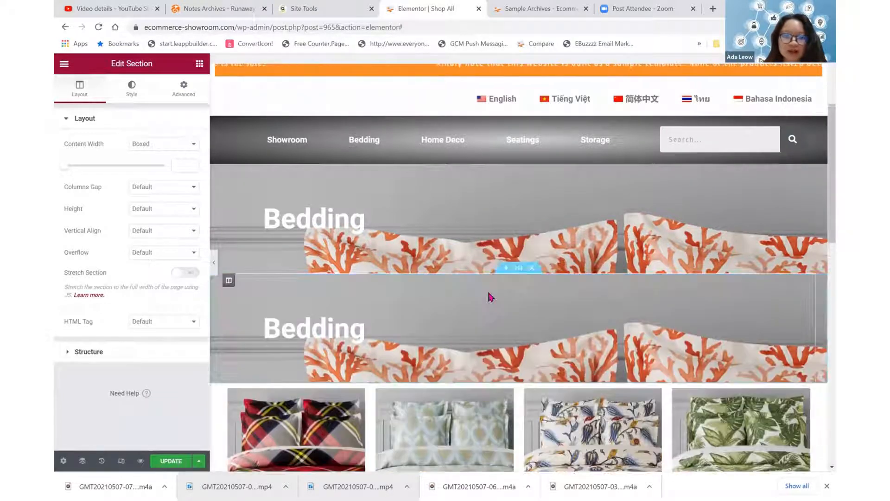
scroll(down, 3)
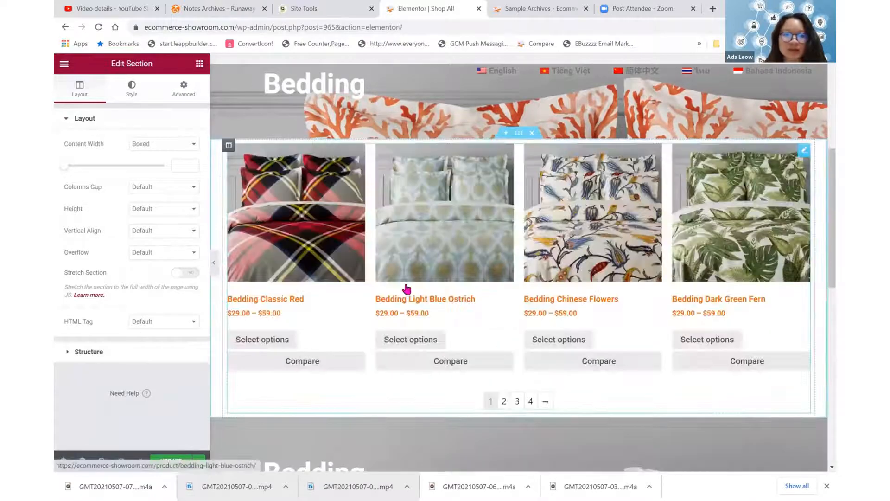
scroll(down, 3)
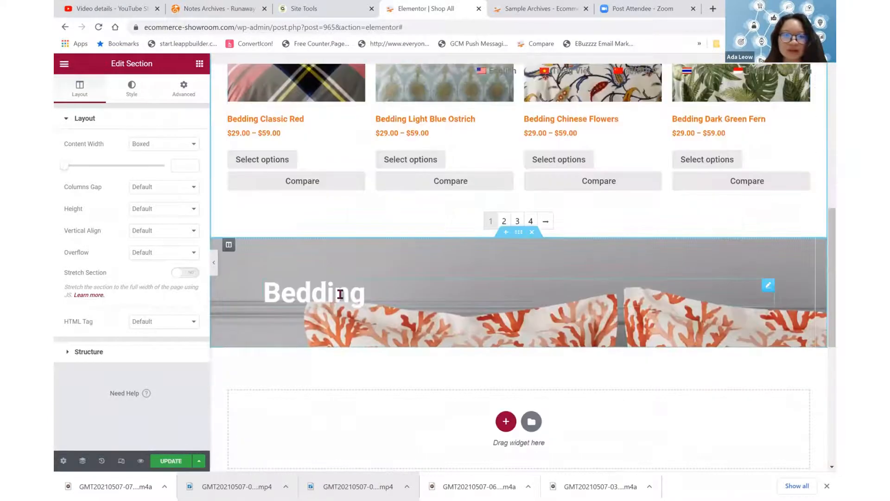
Change the copied banner's heading text to 'Home Deco'.
click(315, 292)
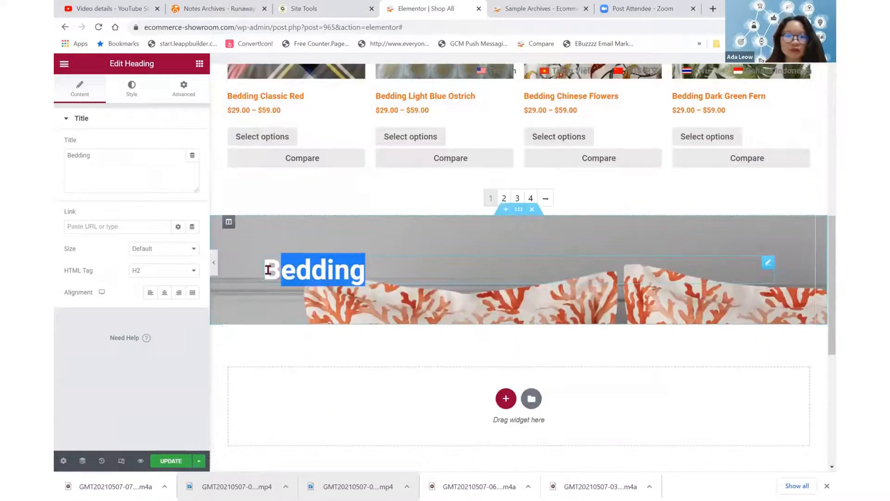
text(Home Deco)
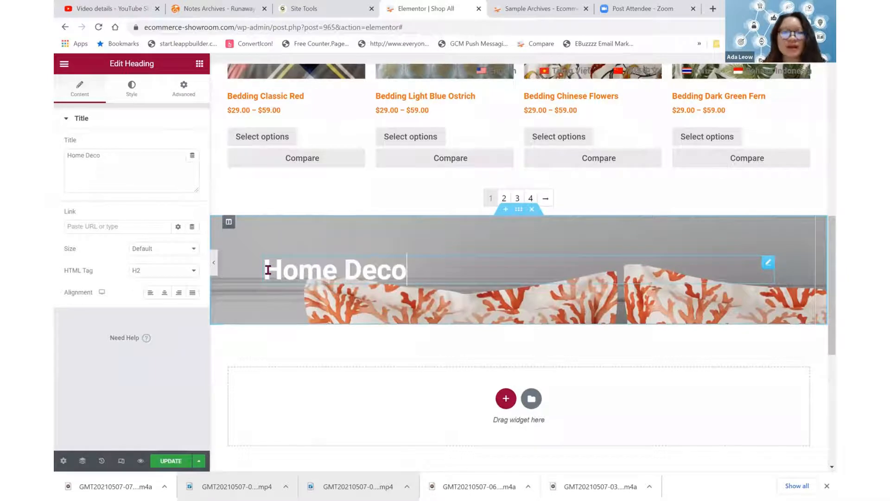
click(517, 209)
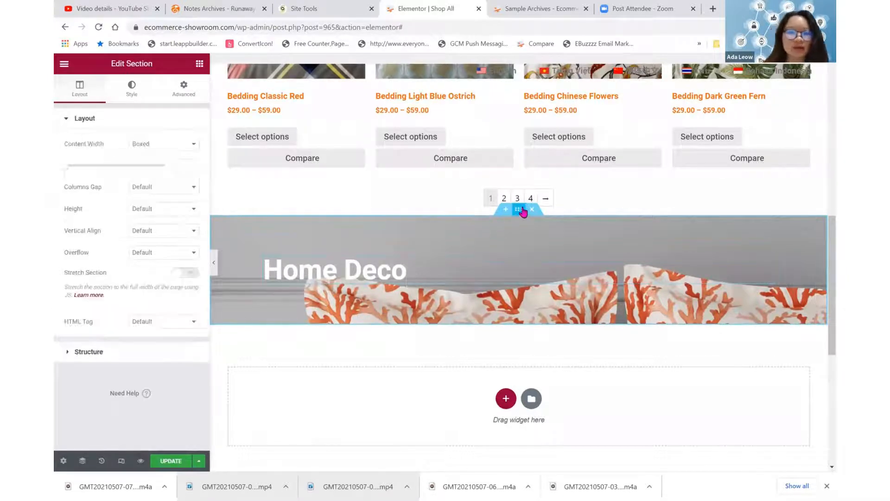
Replace the Home Deco banner background with the dark lamp-lit sofa photo (35.png).
click(131, 89)
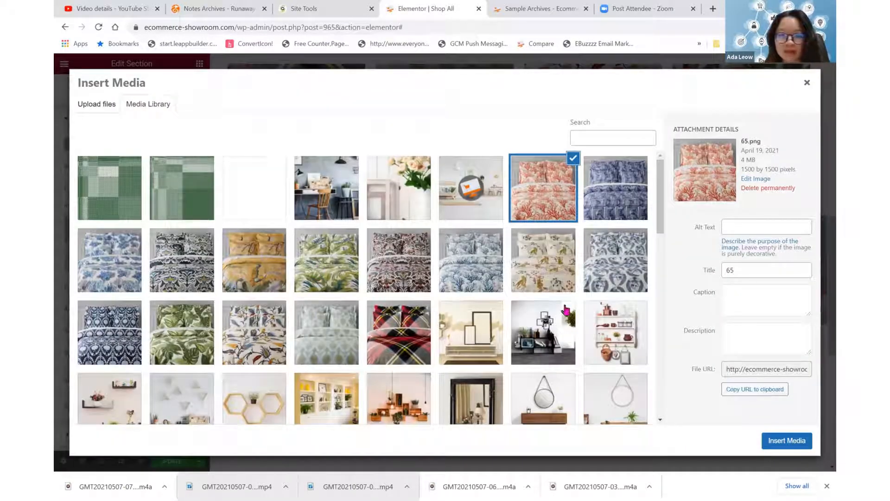
scroll(down, 3)
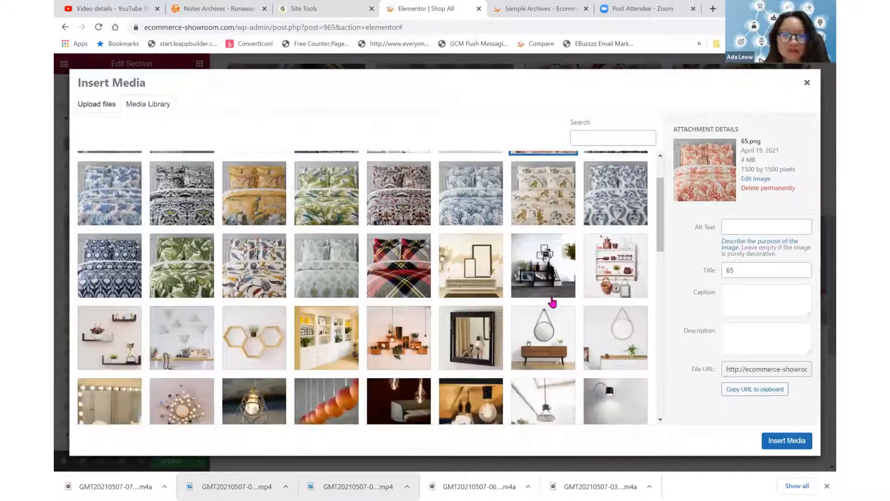
scroll(down, 3)
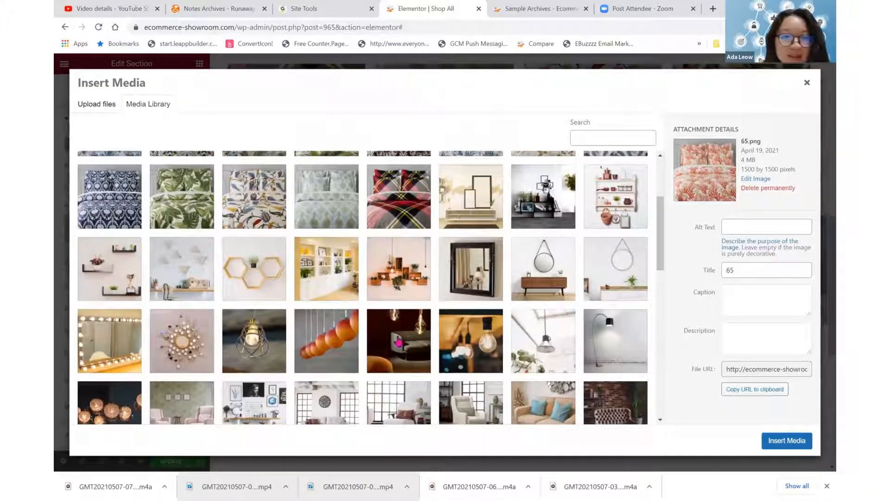
click(398, 341)
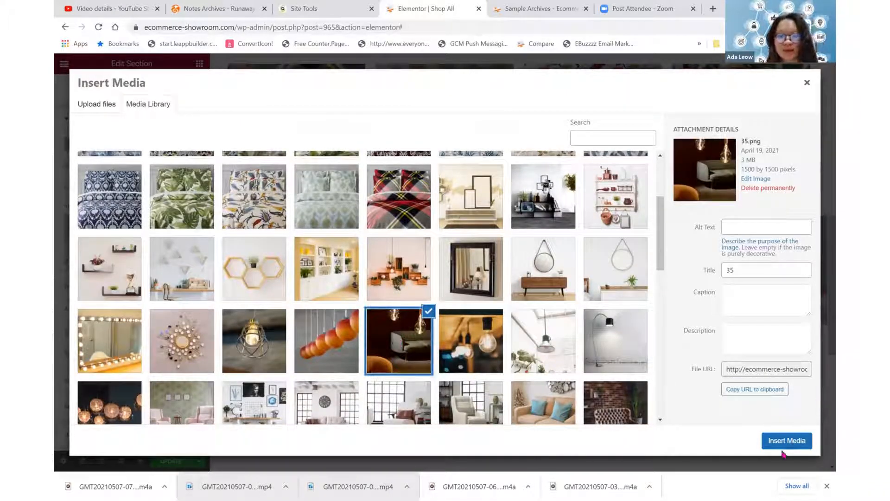
click(787, 440)
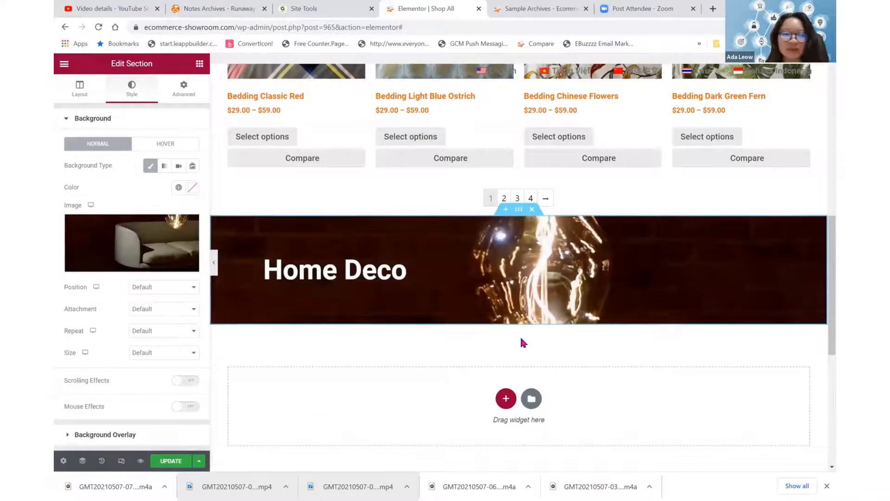
Duplicate the Bedding products grid section to sit below the Home Deco banner.
click(334, 270)
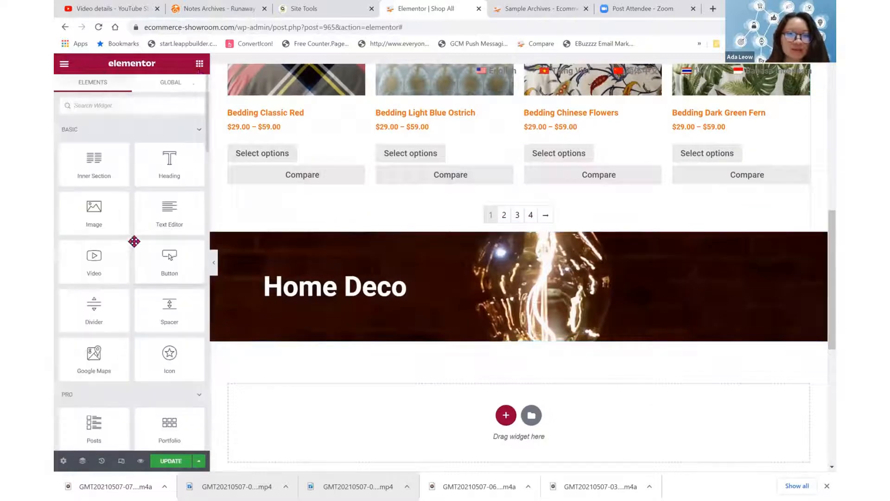
scroll(down, 3)
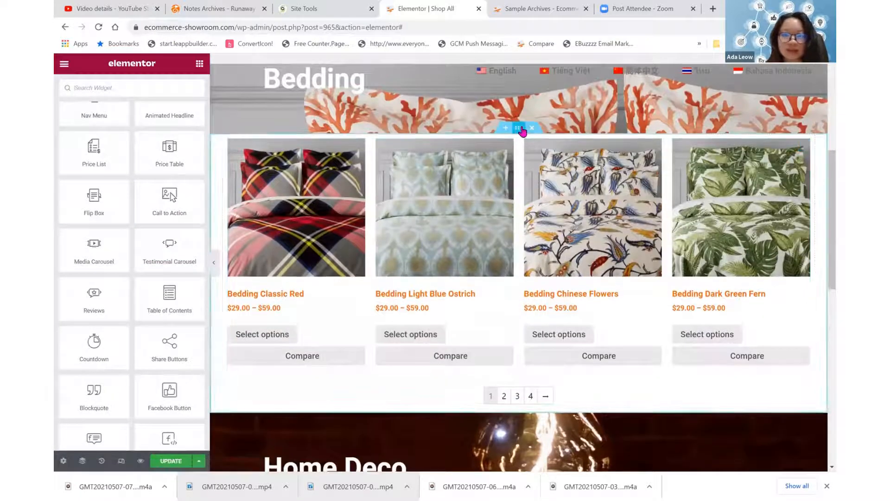
click(517, 128)
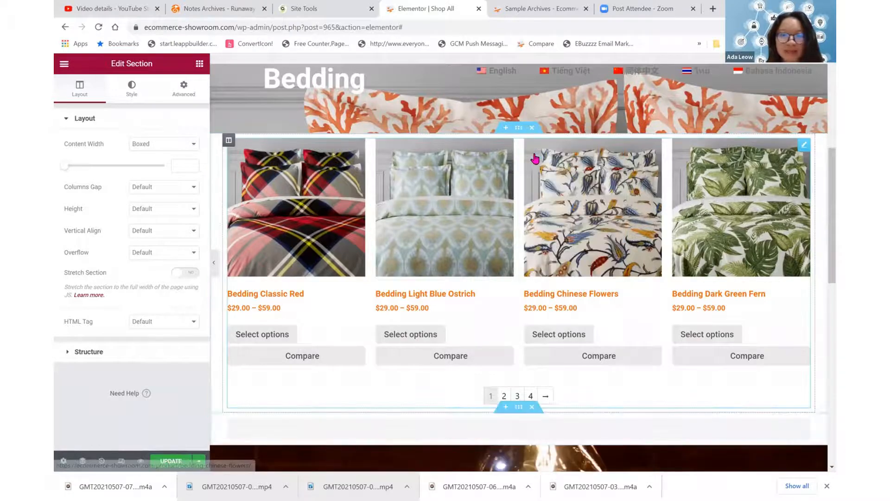
scroll(down, 3)
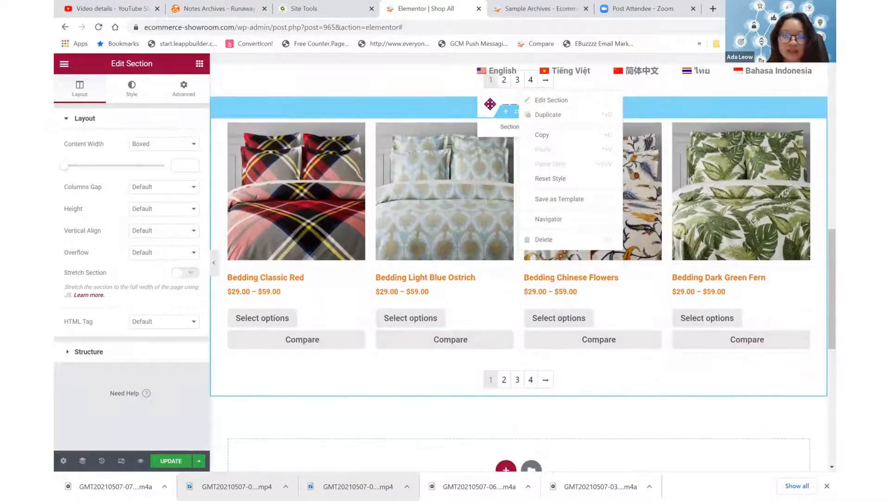
Filter the grid's Query Term to Product categories: Home Deco.
click(131, 88)
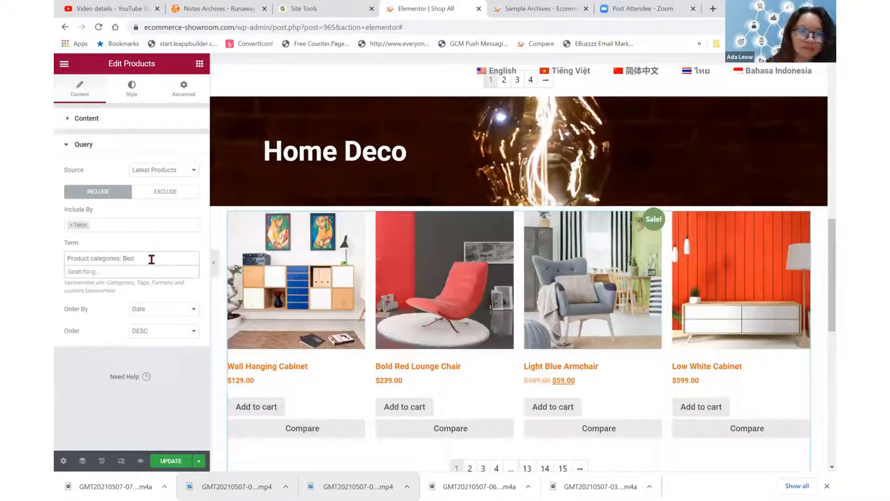
text(home)
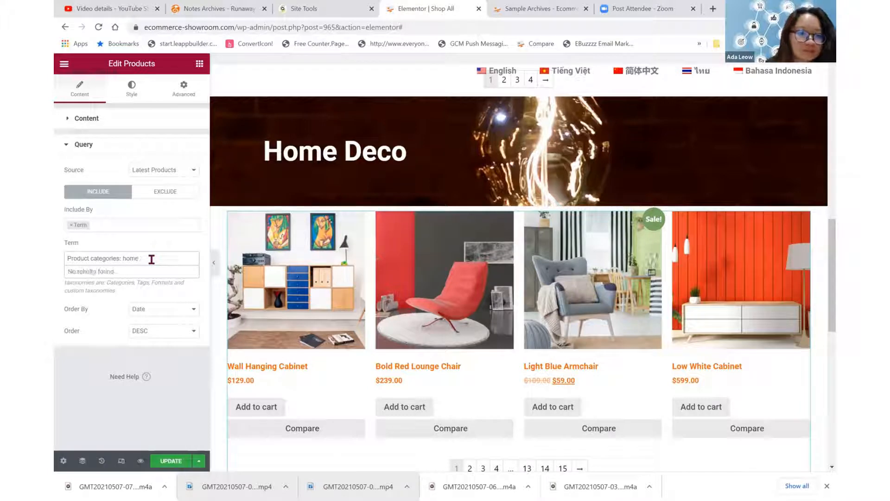
text(Pro)
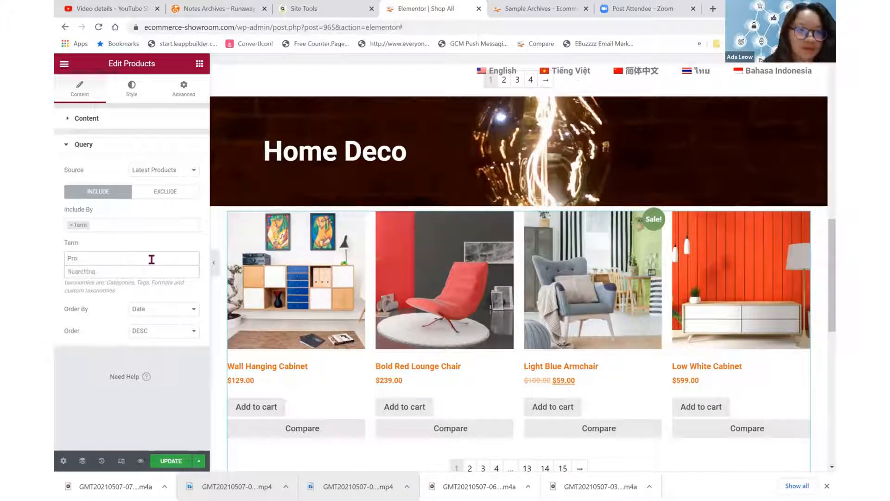
text(Home)
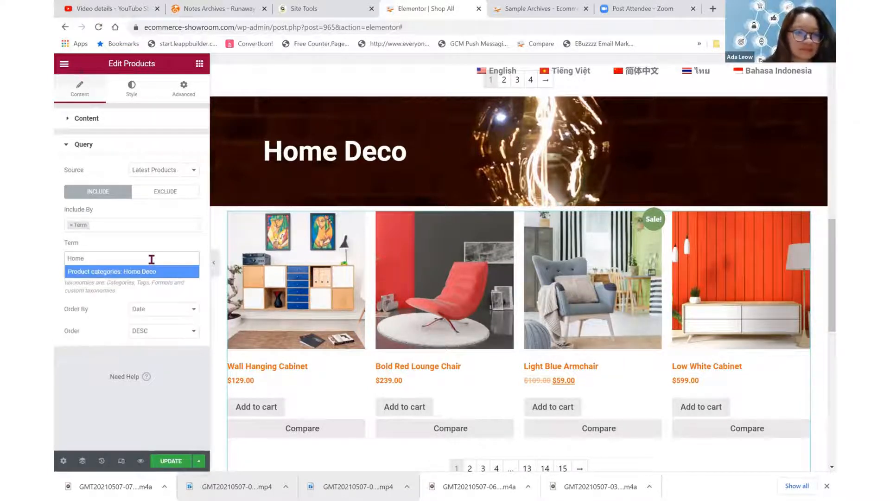
click(132, 271)
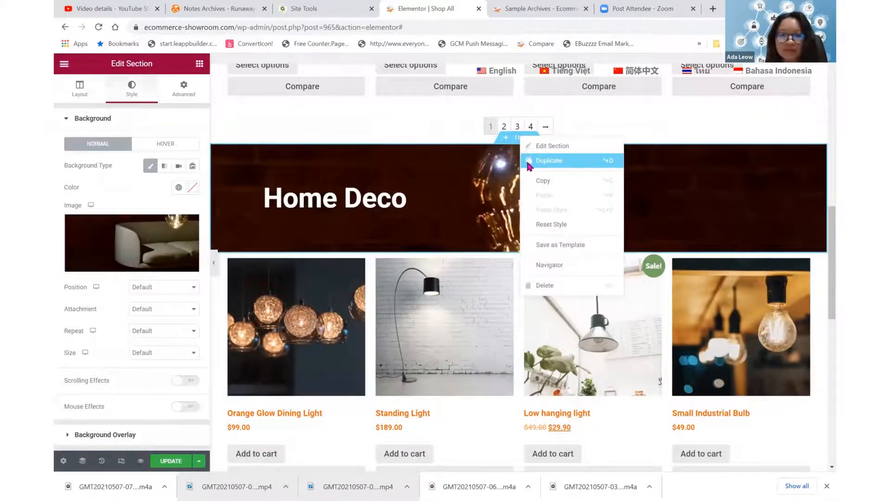
Duplicate the Home Deco banner below the lighting grid and retitle it 'Seatings'.
click(548, 161)
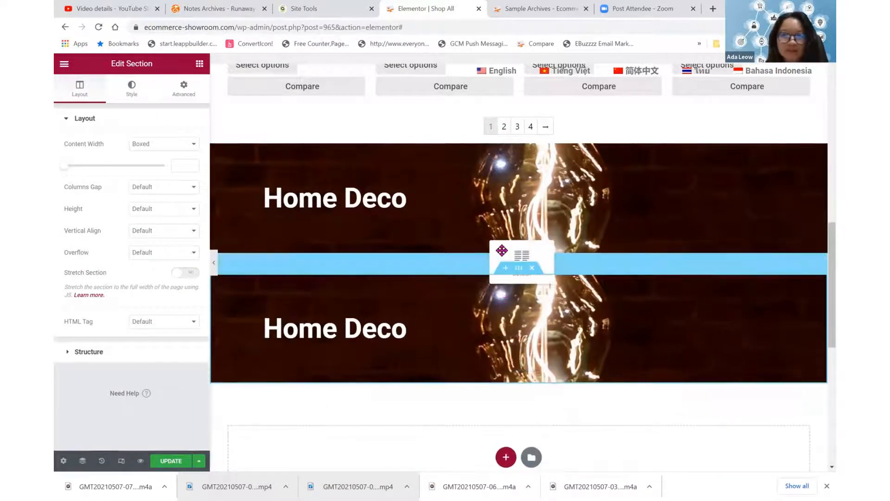
scroll(down, 3)
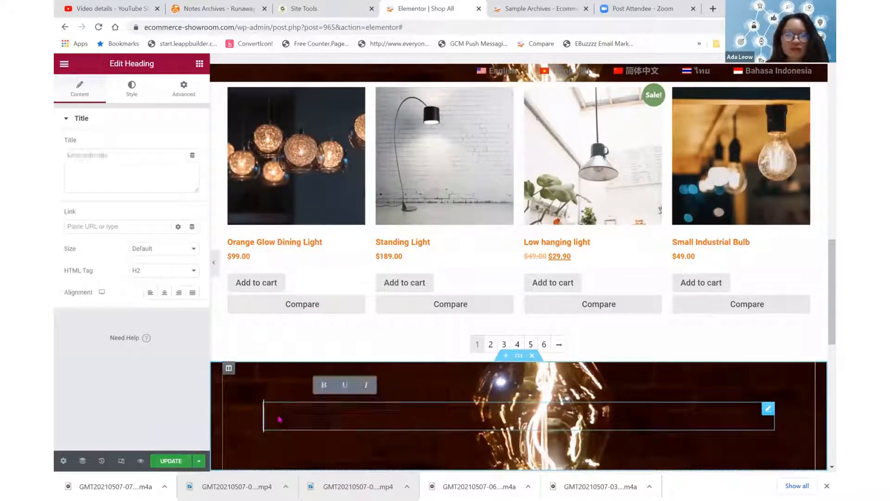
text(Seatings)
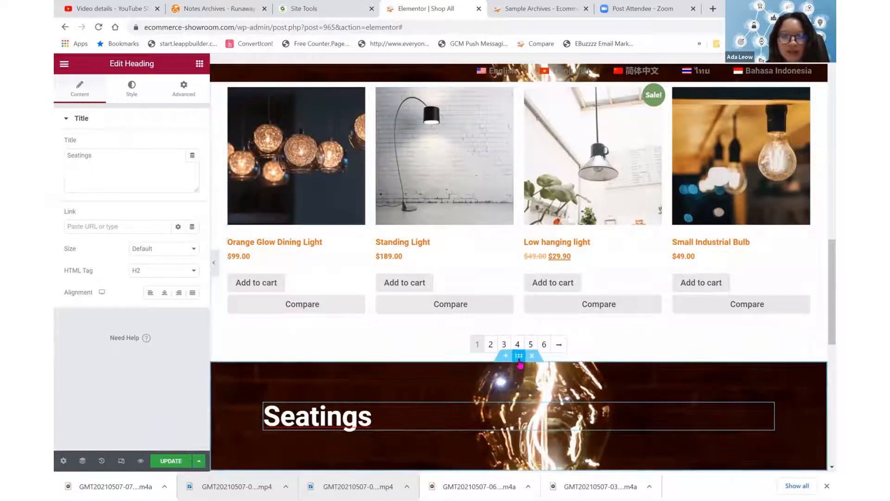
click(519, 355)
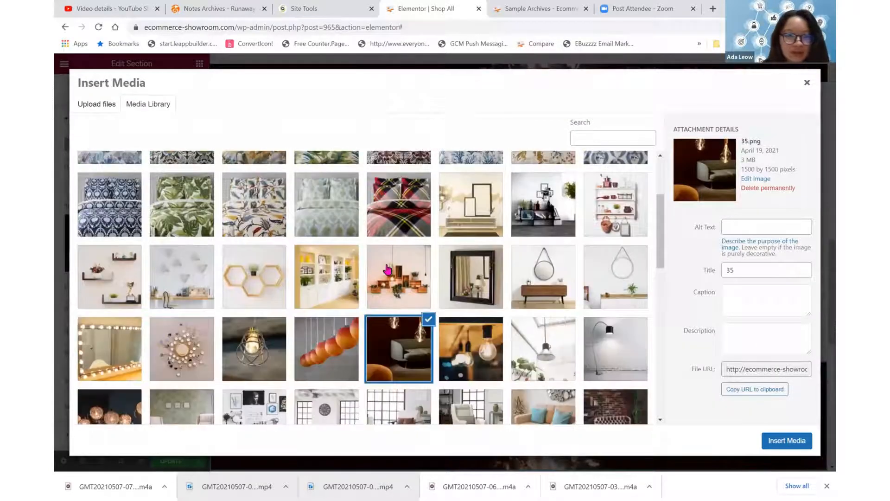
Set the Seatings banner background to the leather sofa on brick wall photo (24.png).
scroll(down, 3)
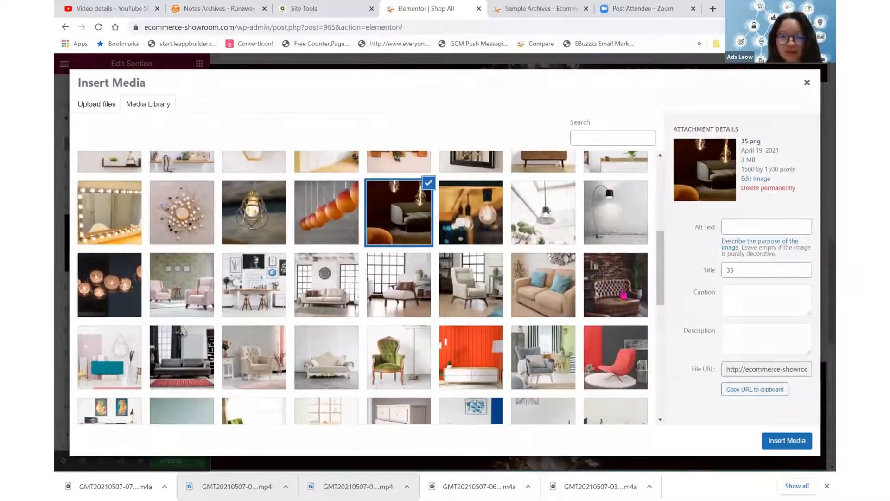
click(615, 285)
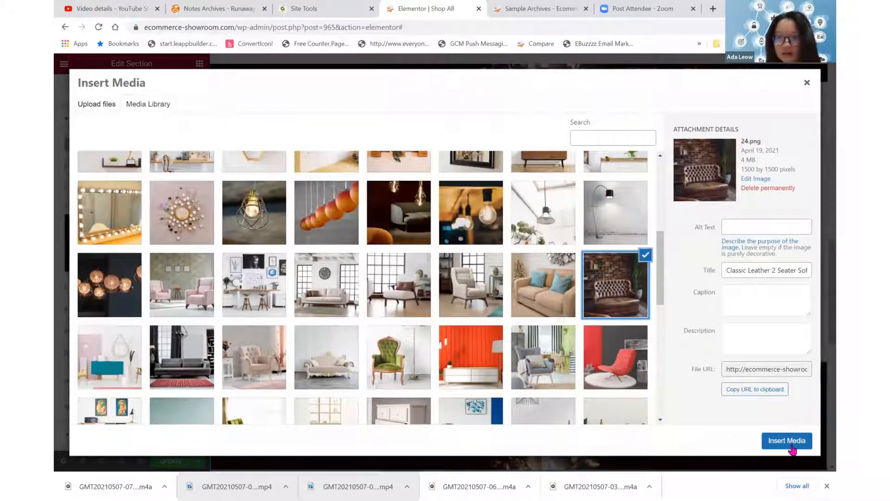
click(787, 440)
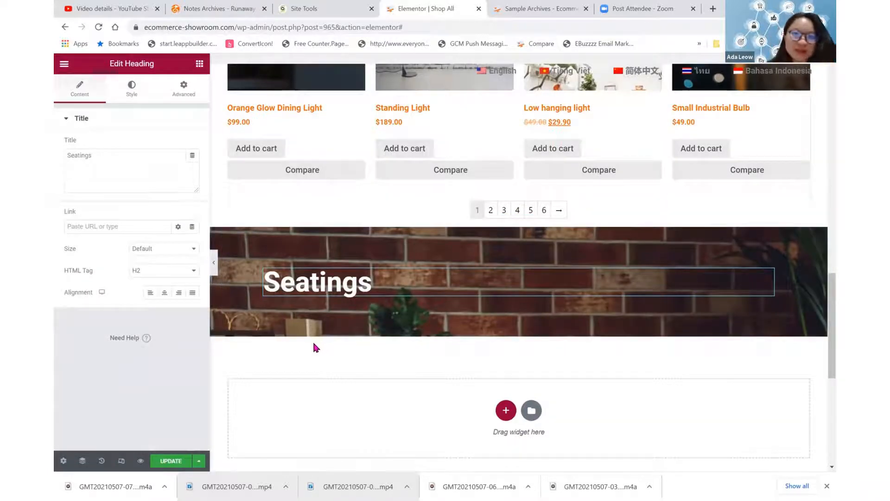
Duplicate the Home Deco products grid and move it under the Seatings banner.
scroll(down, 3)
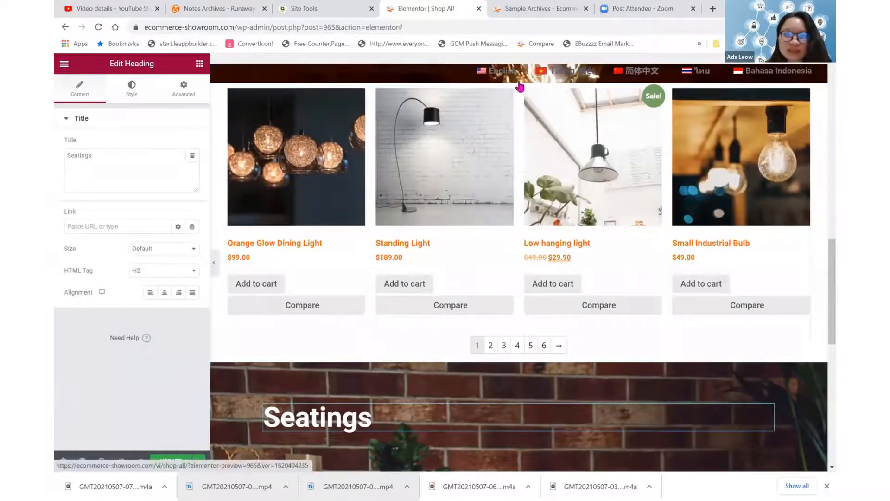
click(517, 77)
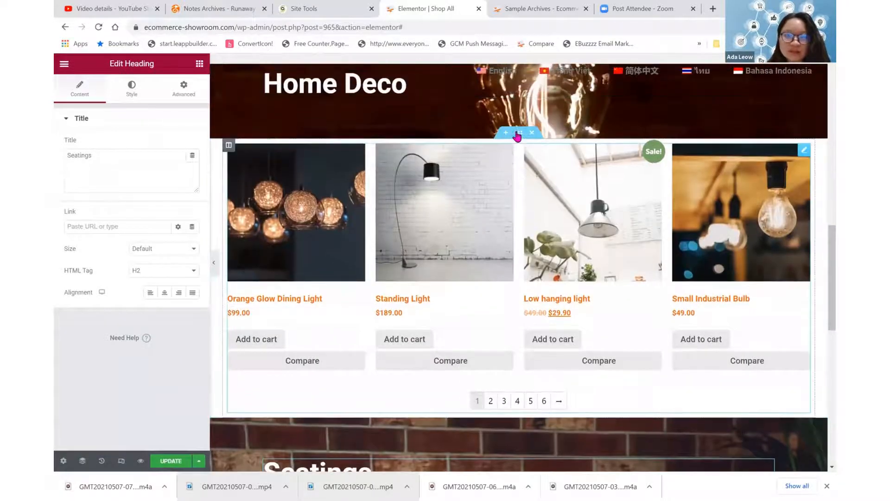
click(516, 132)
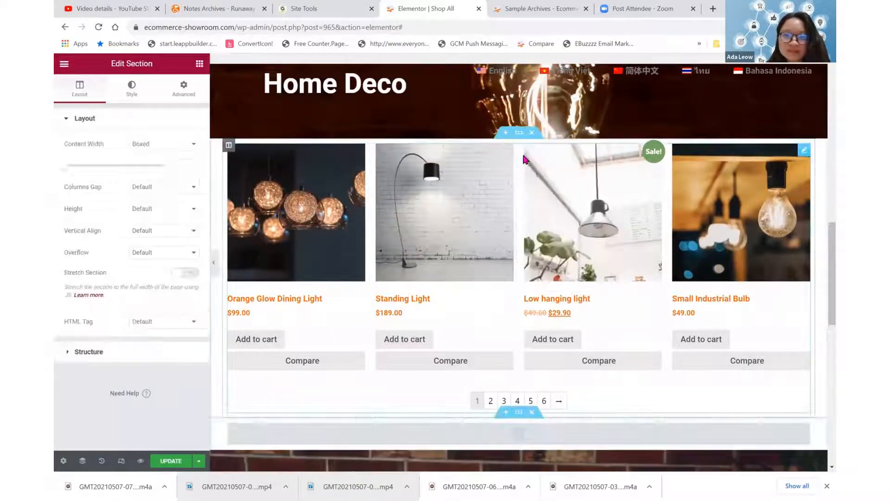
scroll(down, 3)
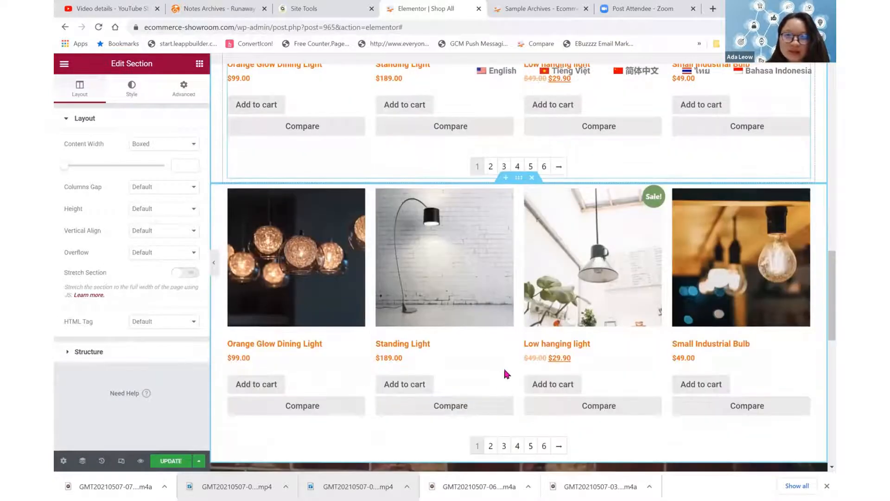
scroll(down, 3)
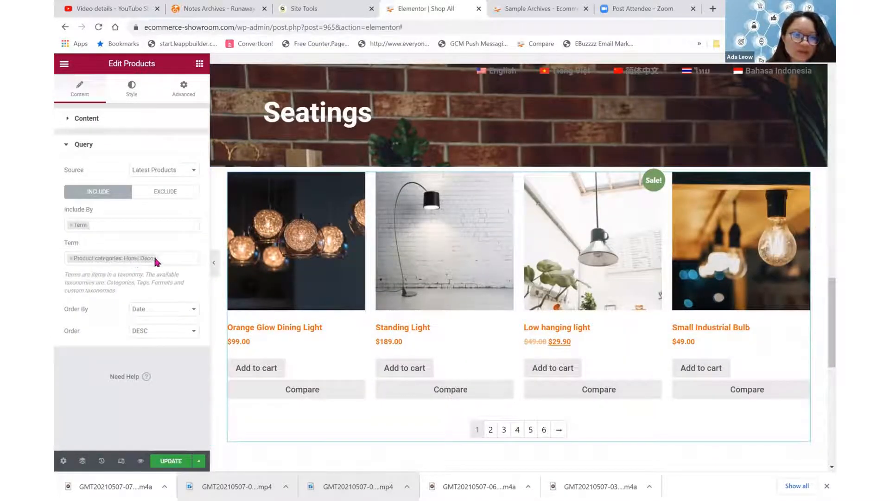
Change the copied grid's Query Term to Product categories: Seatings.
click(131, 258)
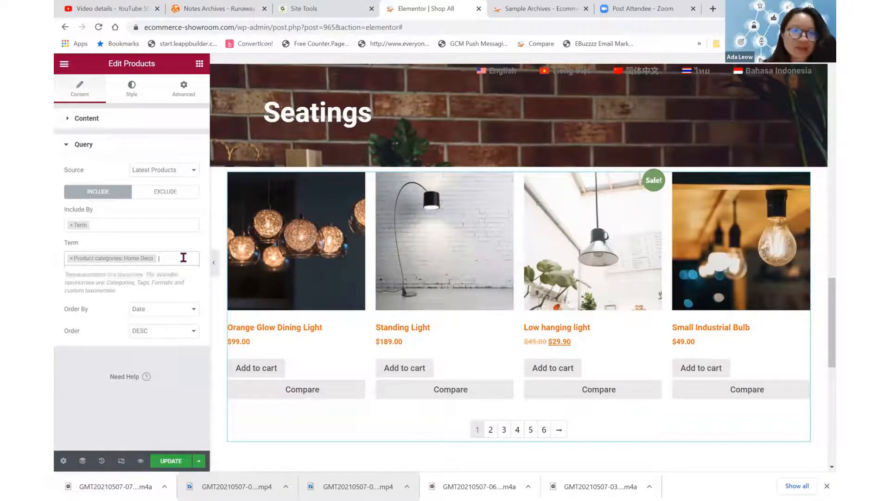
text(seat)
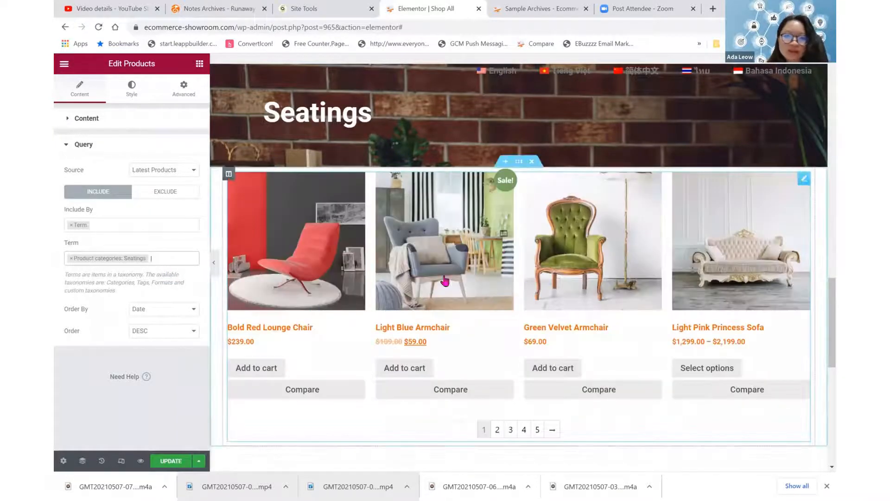
scroll(down, 3)
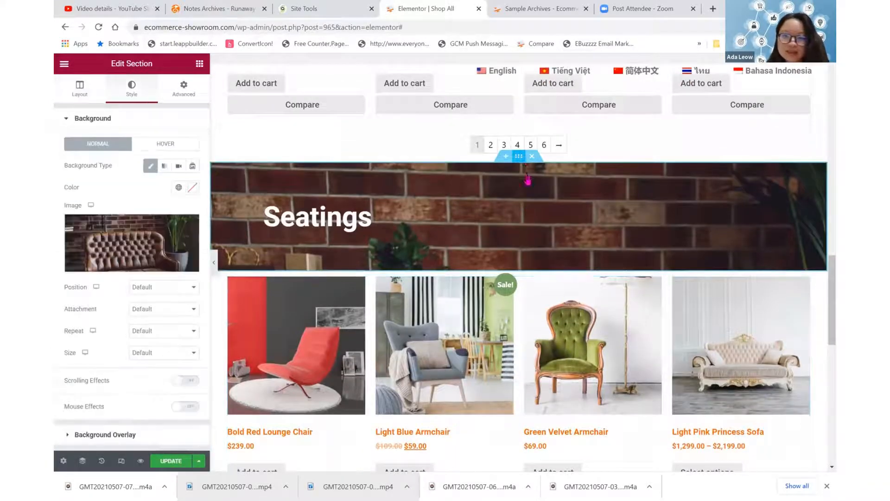
Duplicate the Seatings banner below its grid and retitle it 'Storage'.
click(79, 88)
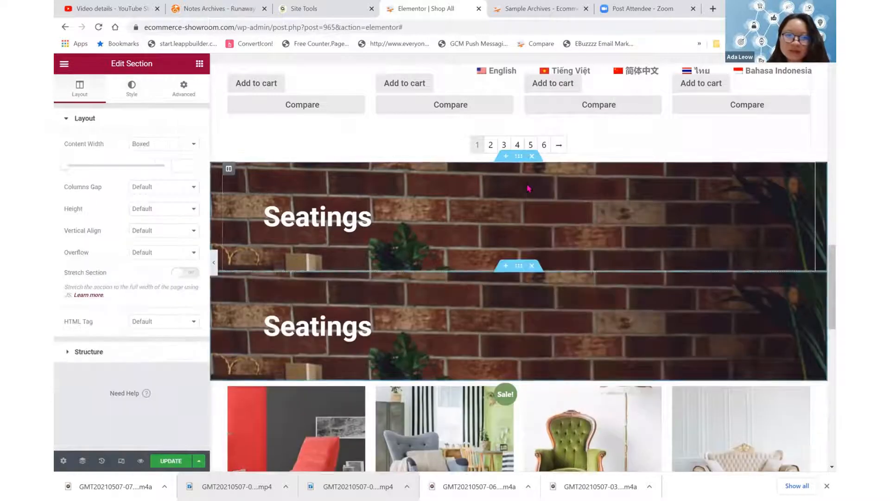
scroll(down, 3)
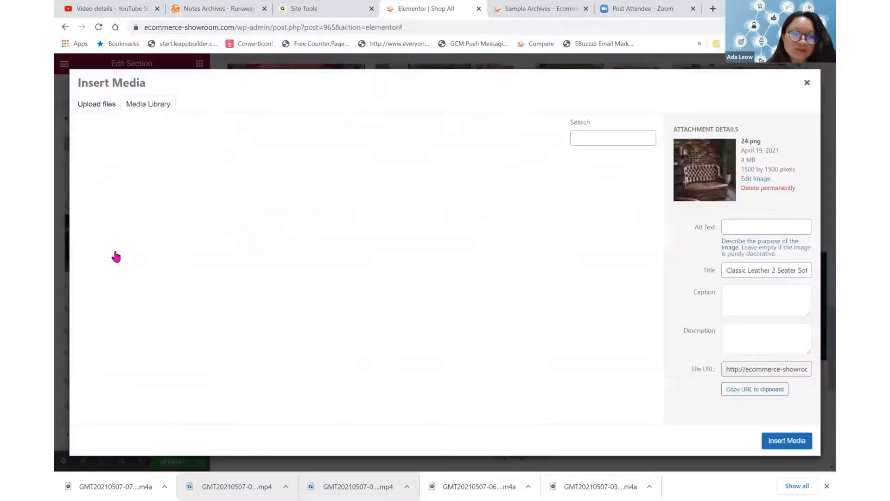
click(149, 104)
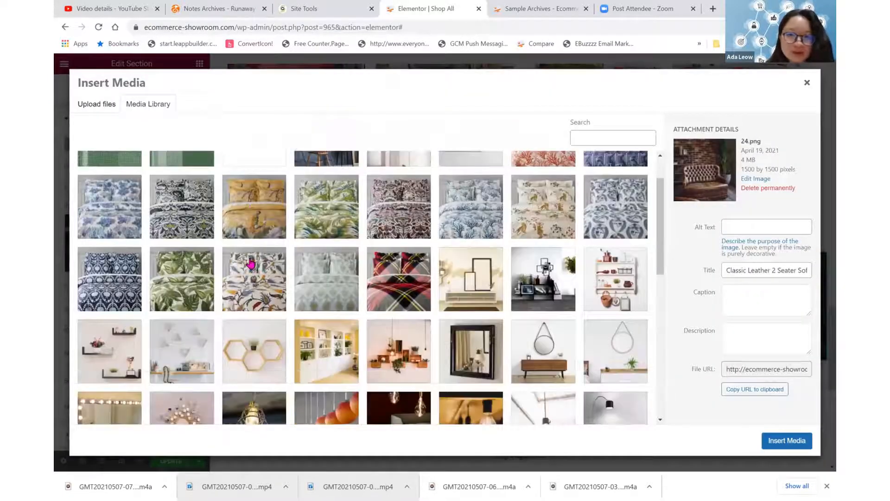
Set the Storage banner background to the orange wall and white cabinet photo.
scroll(down, 3)
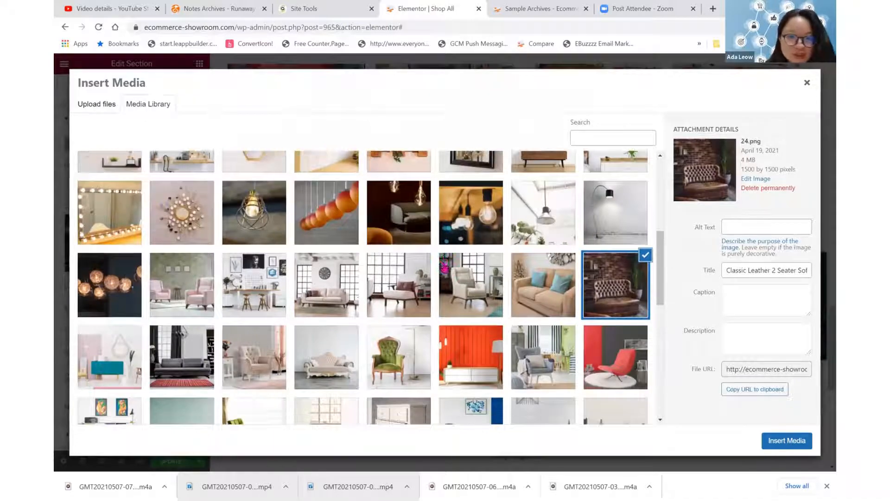
scroll(down, 3)
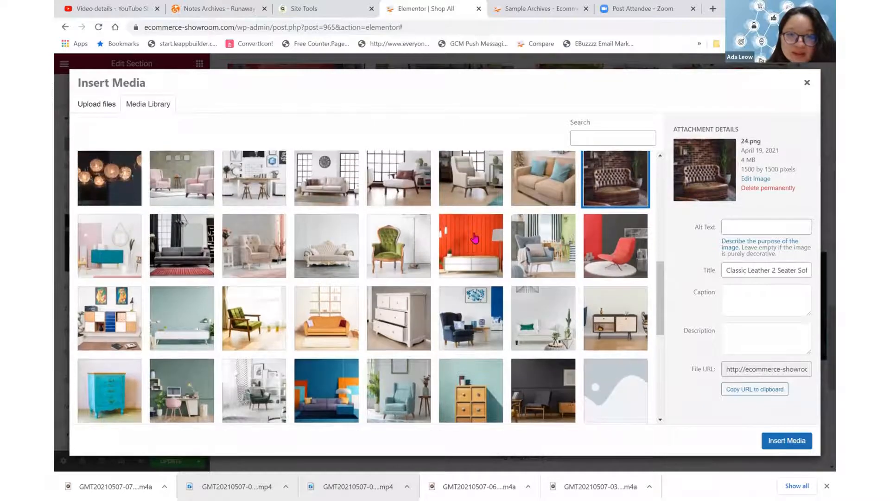
click(471, 245)
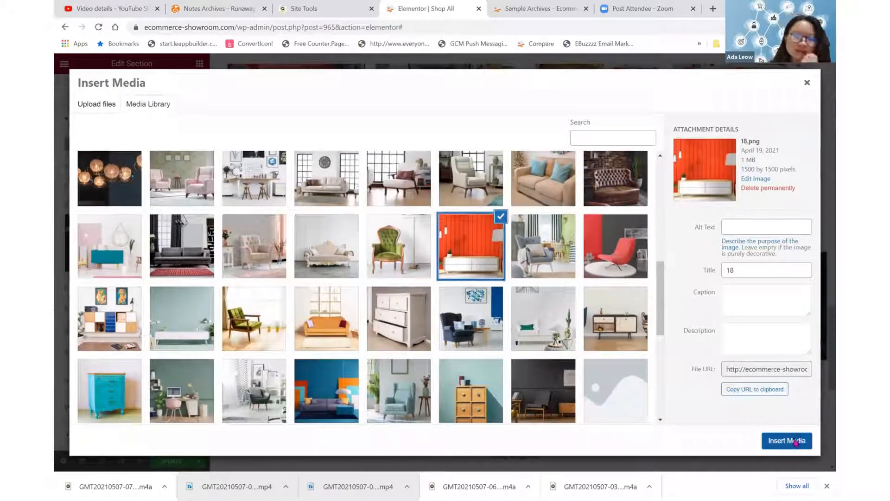
click(787, 441)
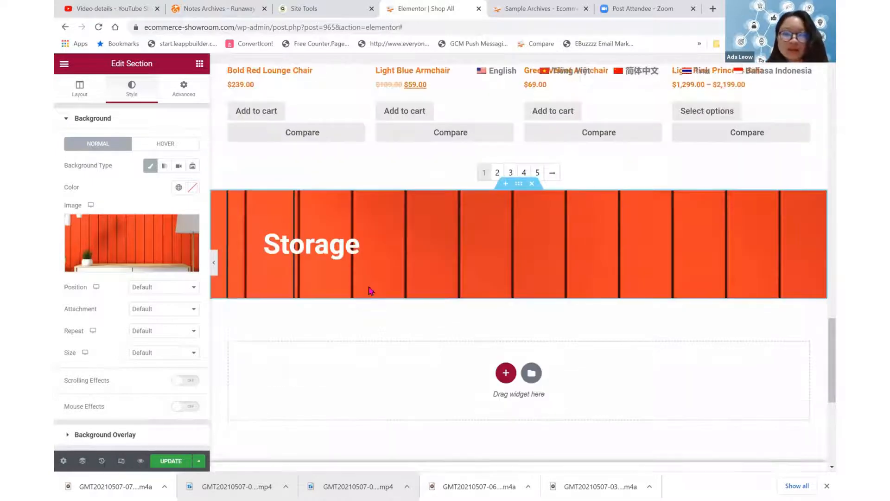
Move a products grid under the Storage banner, filter it to Product categories: Storage, and update the page.
scroll(down, 3)
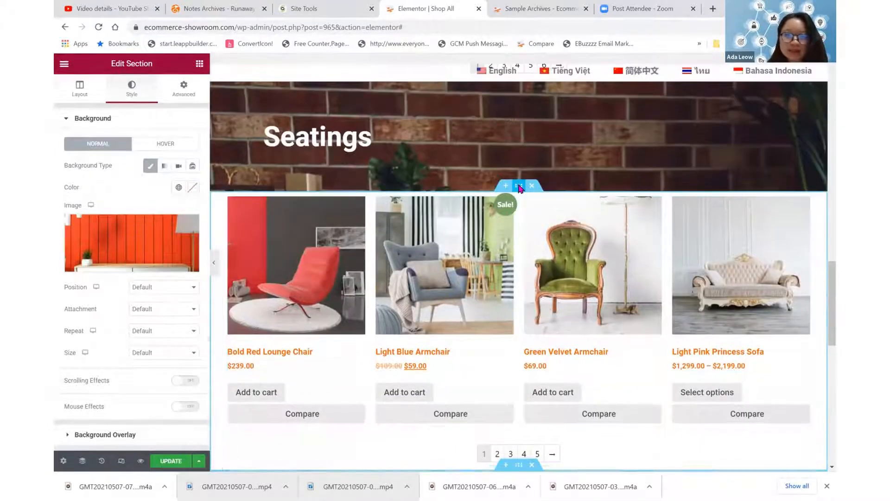
click(80, 89)
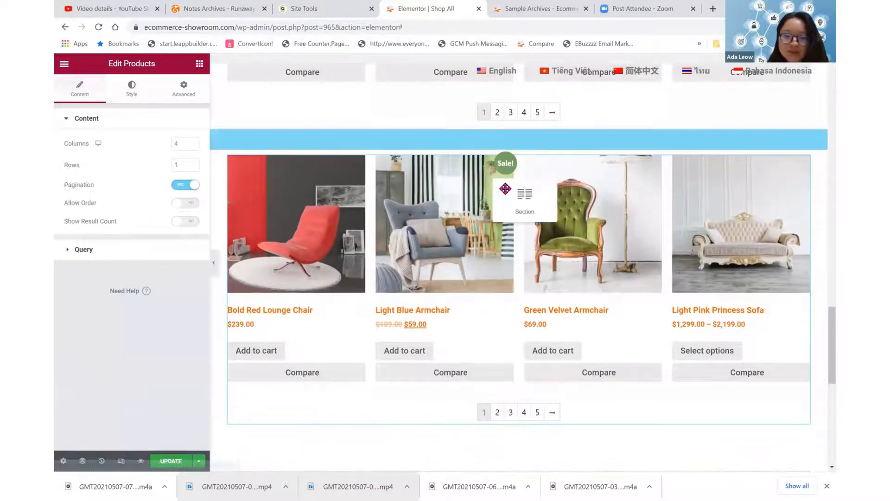
click(523, 199)
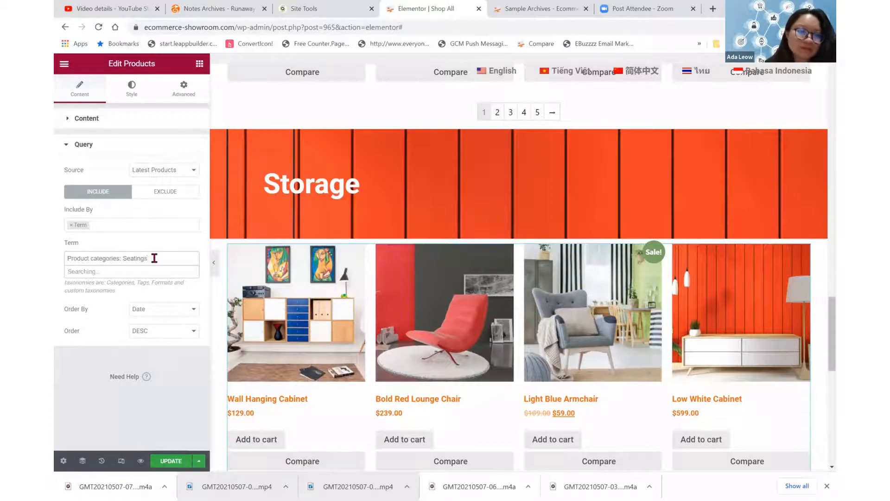
text(storage)
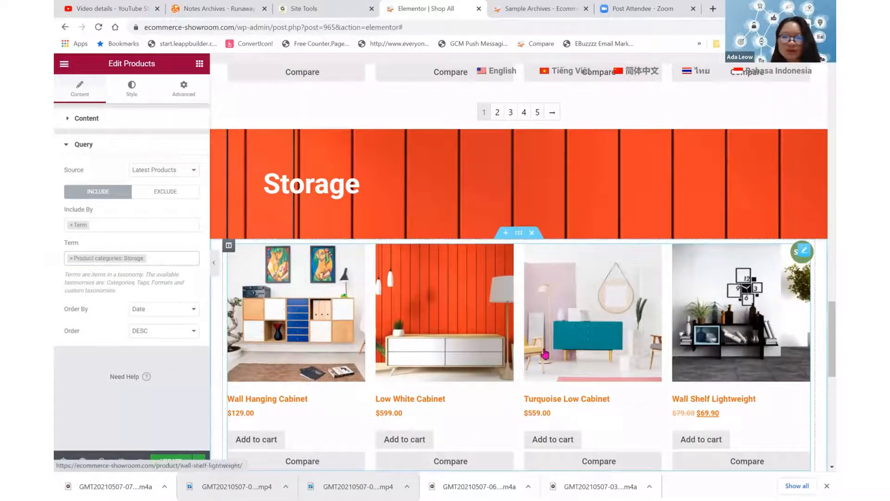
scroll(down, 3)
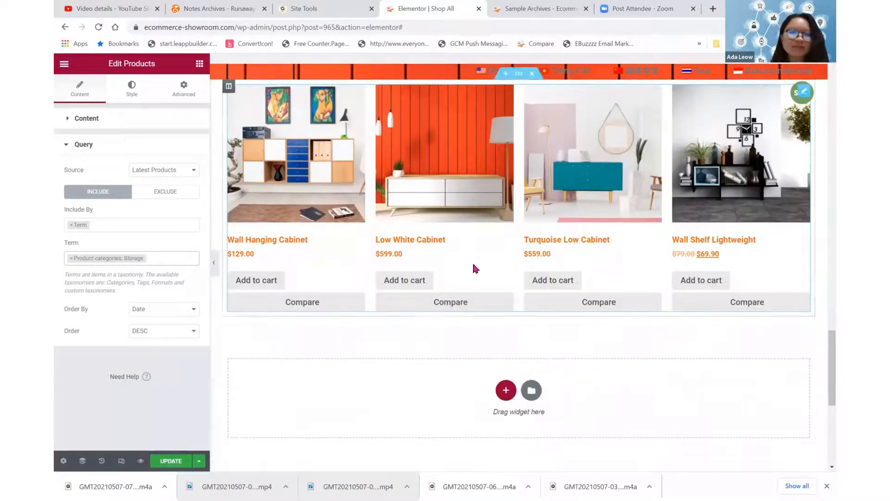
click(171, 461)
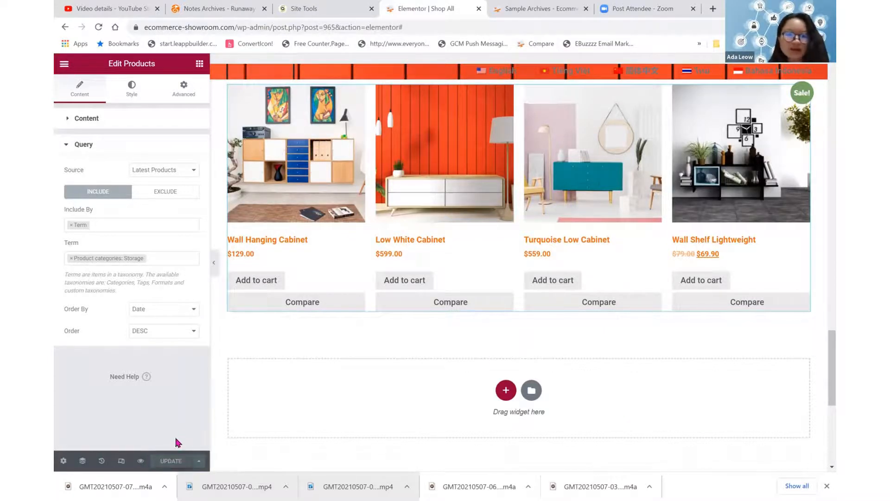
mouse_move(140, 461)
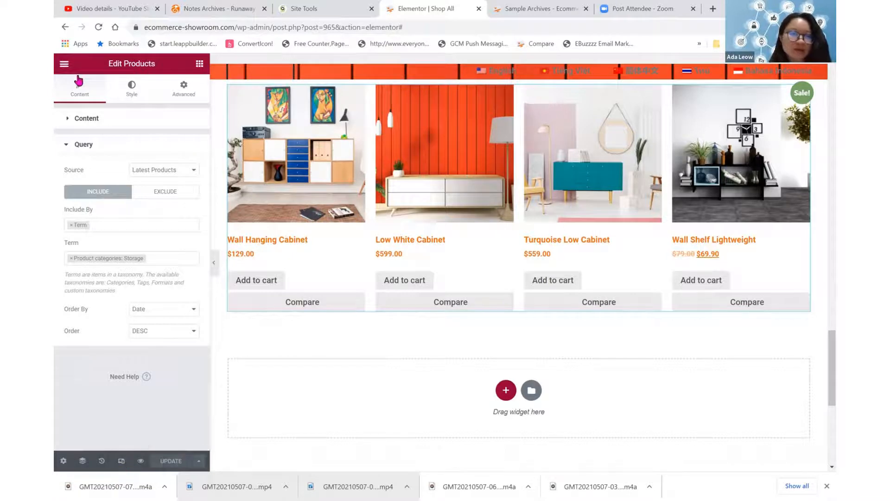
View the live Shop All page and scroll through the Bedding, Home Deco, Seatings and Storage sections.
click(64, 64)
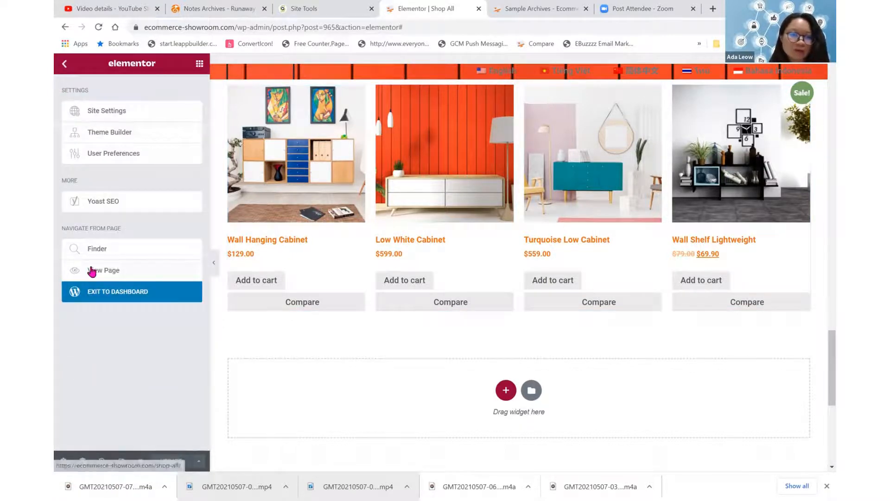
click(103, 270)
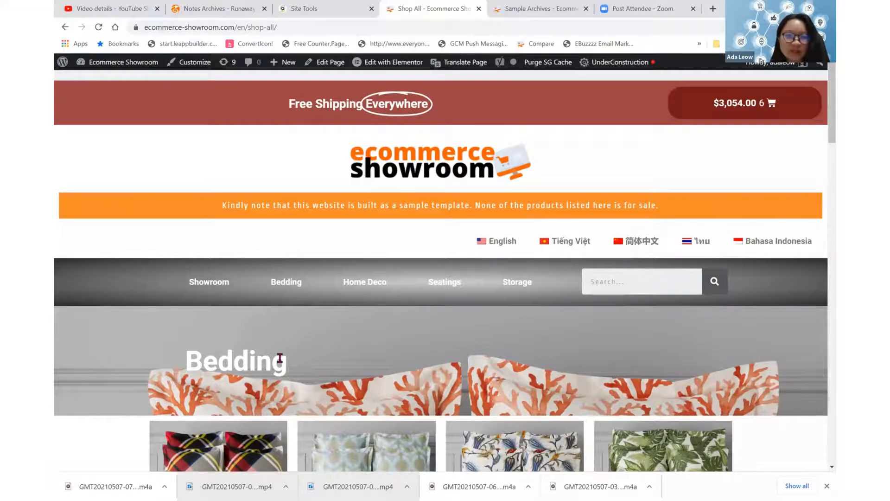
scroll(down, 3)
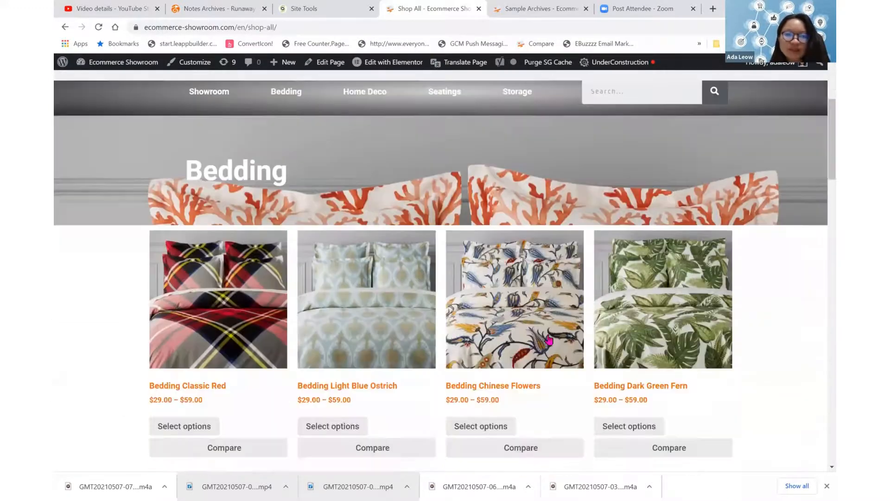
scroll(down, 3)
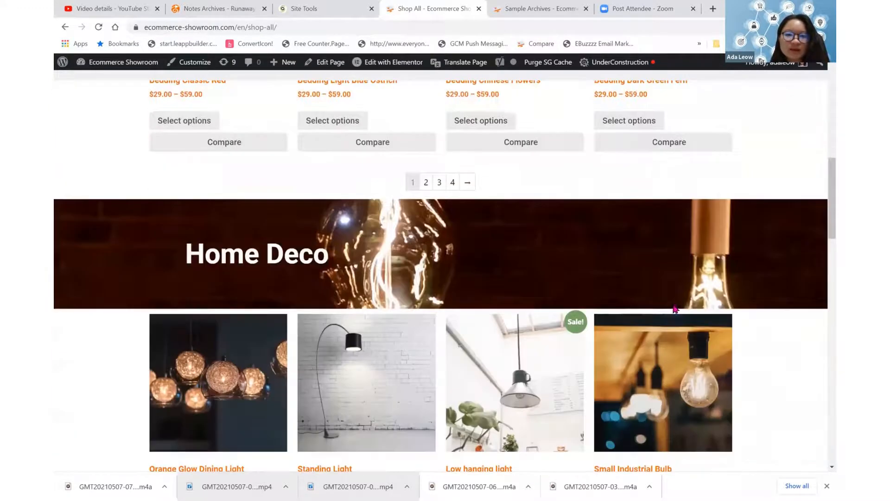
scroll(down, 3)
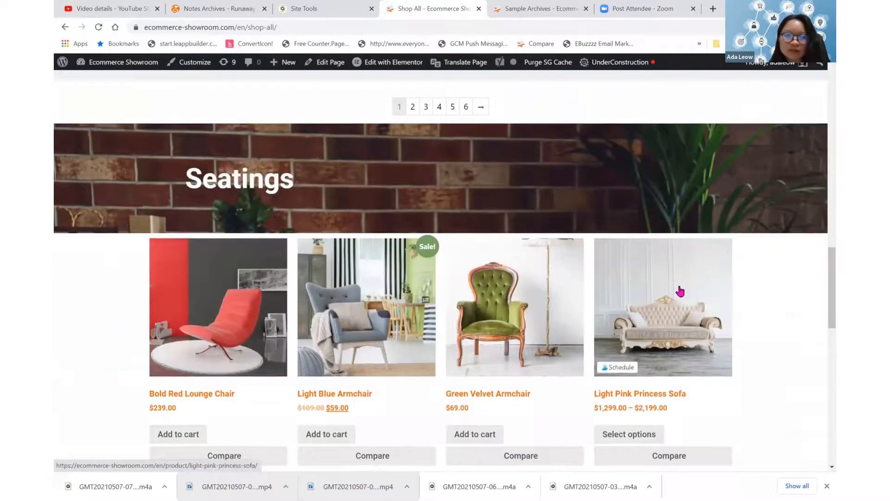
scroll(down, 3)
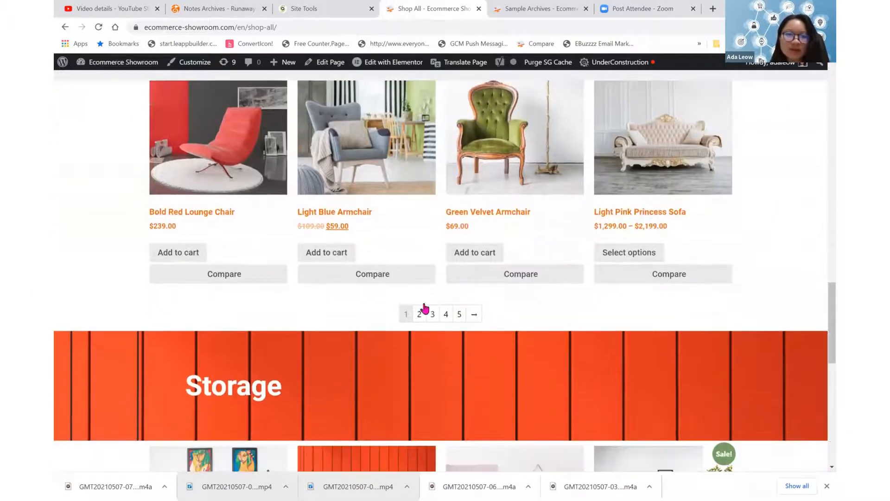
scroll(down, 3)
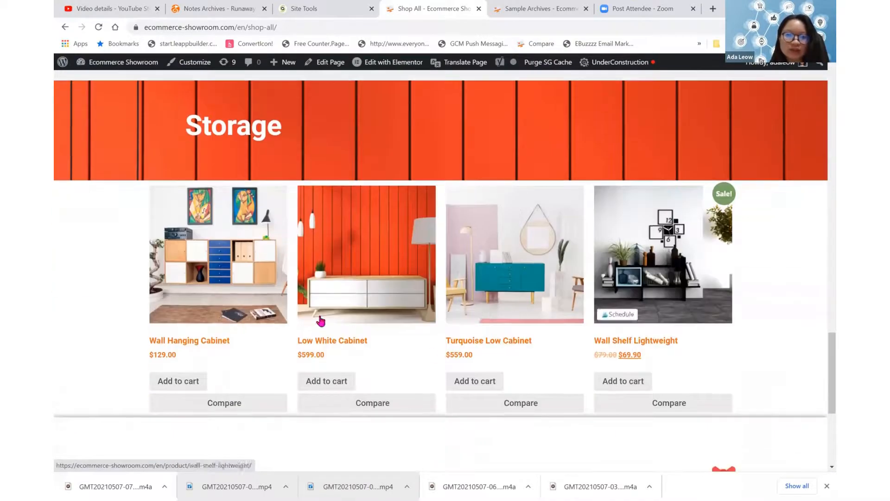
scroll(down, 3)
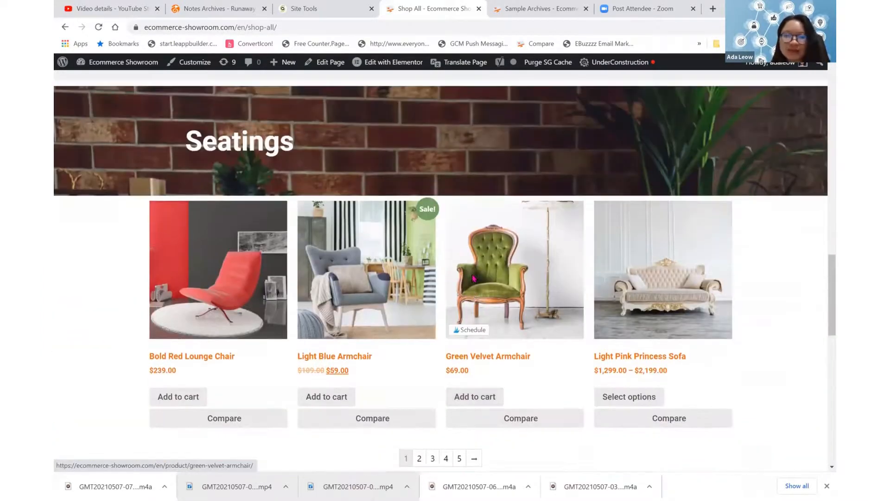
scroll(down, 3)
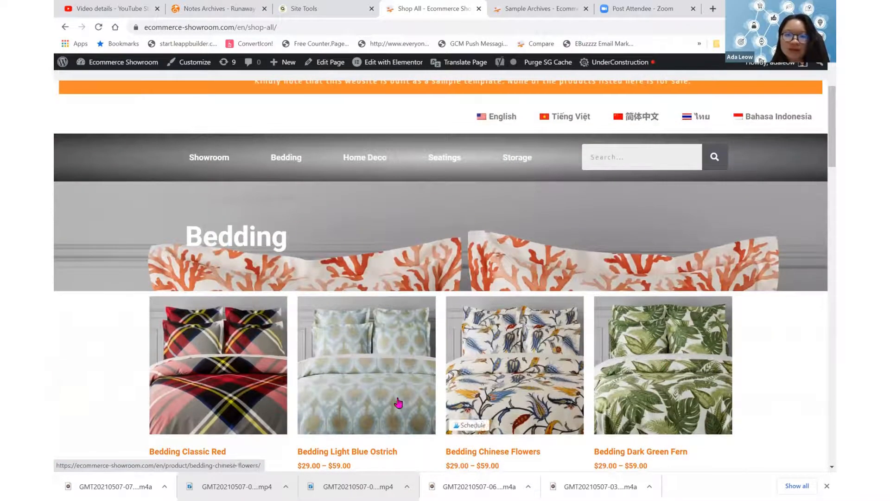
mouse_move(741, 359)
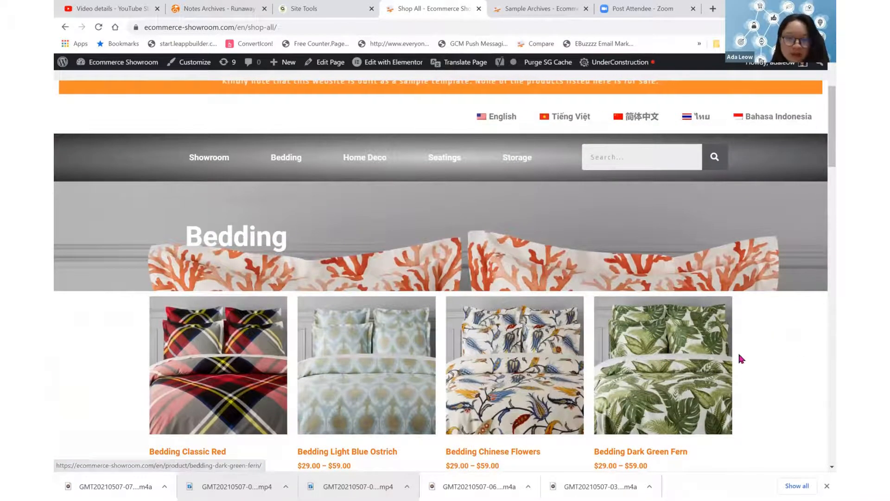
scroll(down, 3)
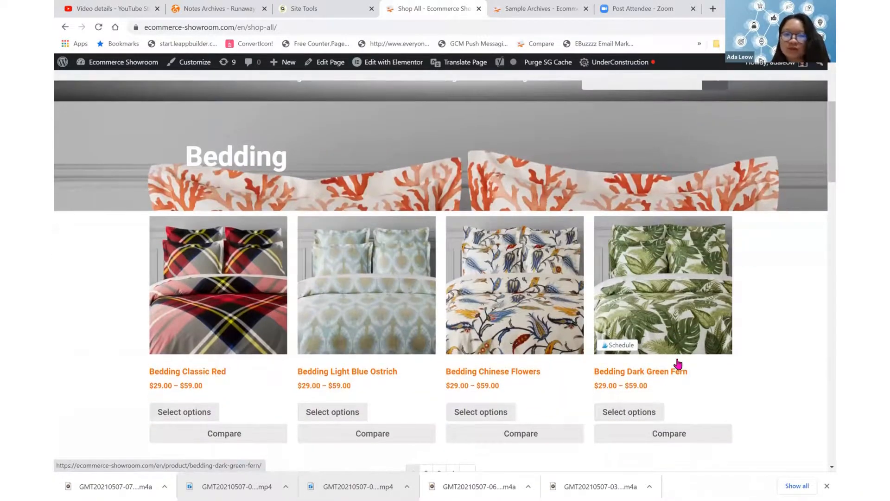
scroll(down, 3)
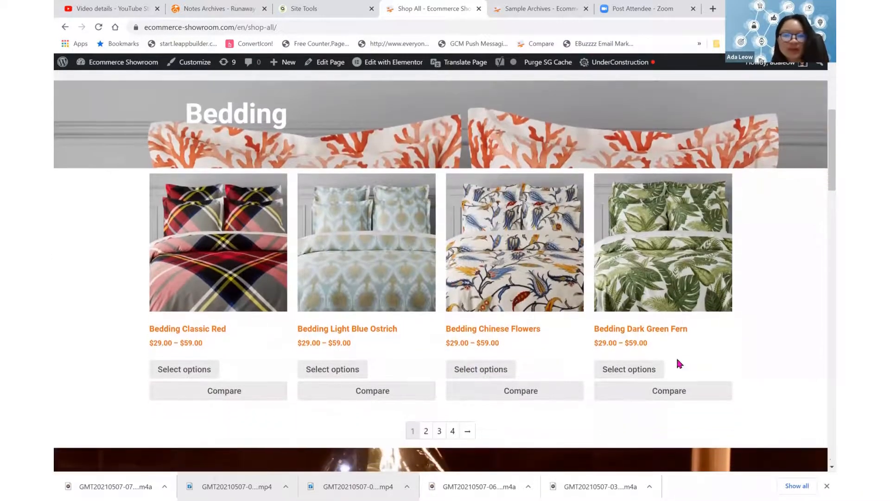
scroll(down, 3)
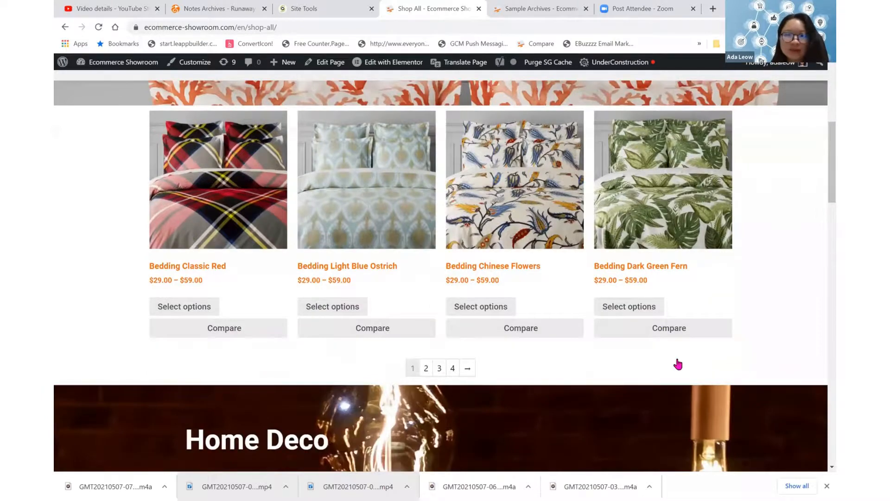
scroll(down, 3)
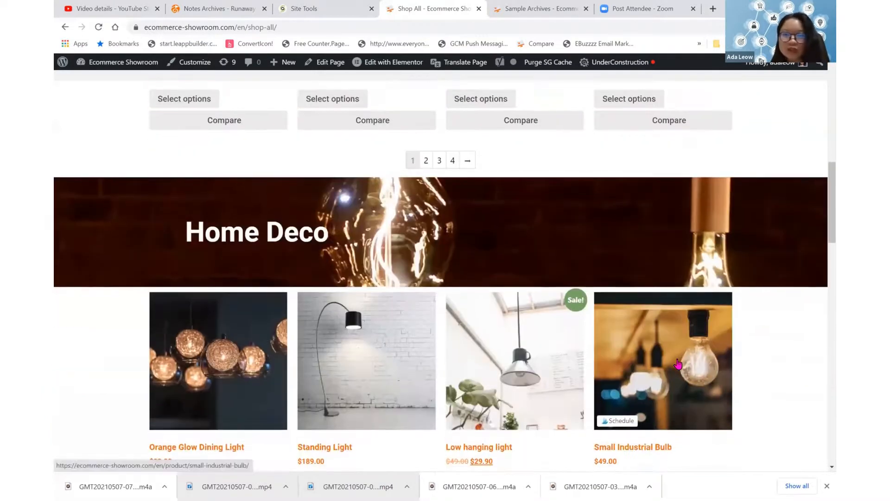